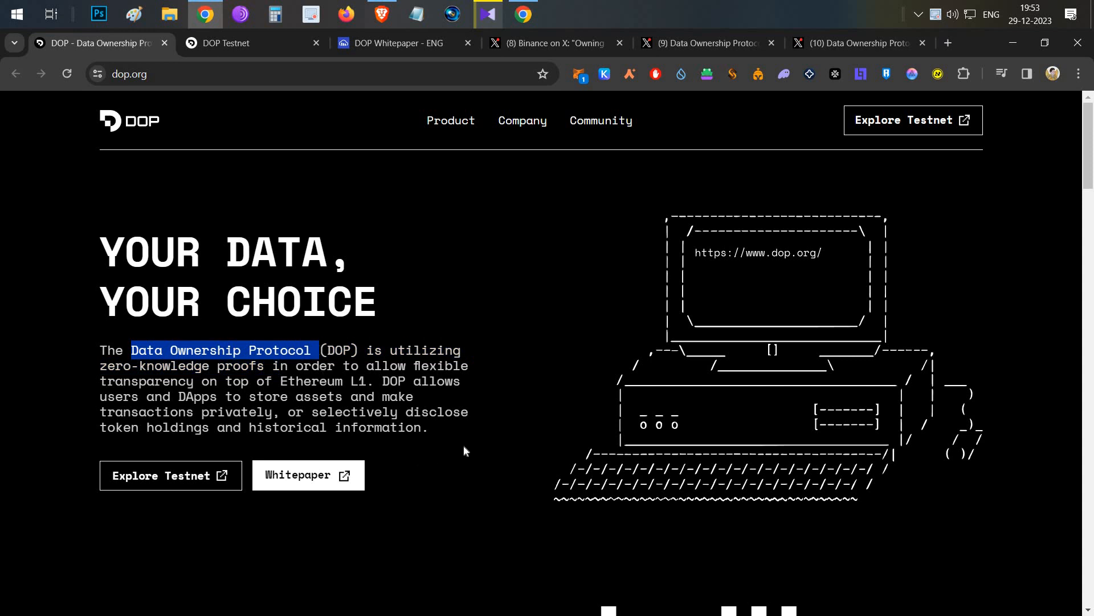
pyautogui.moveTo(388, 6)
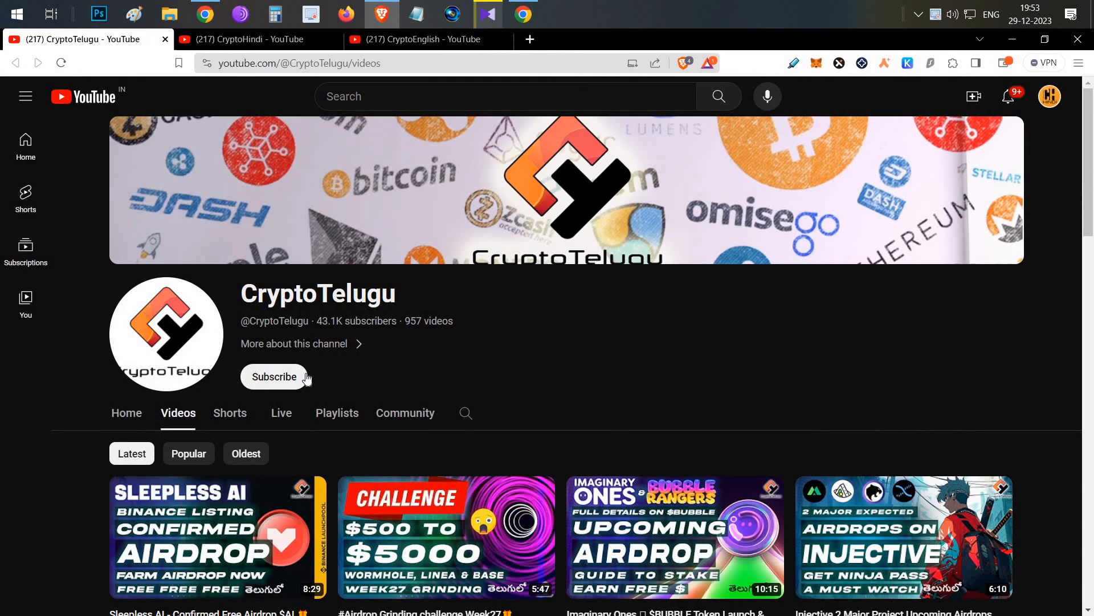
pyautogui.moveTo(591, 349)
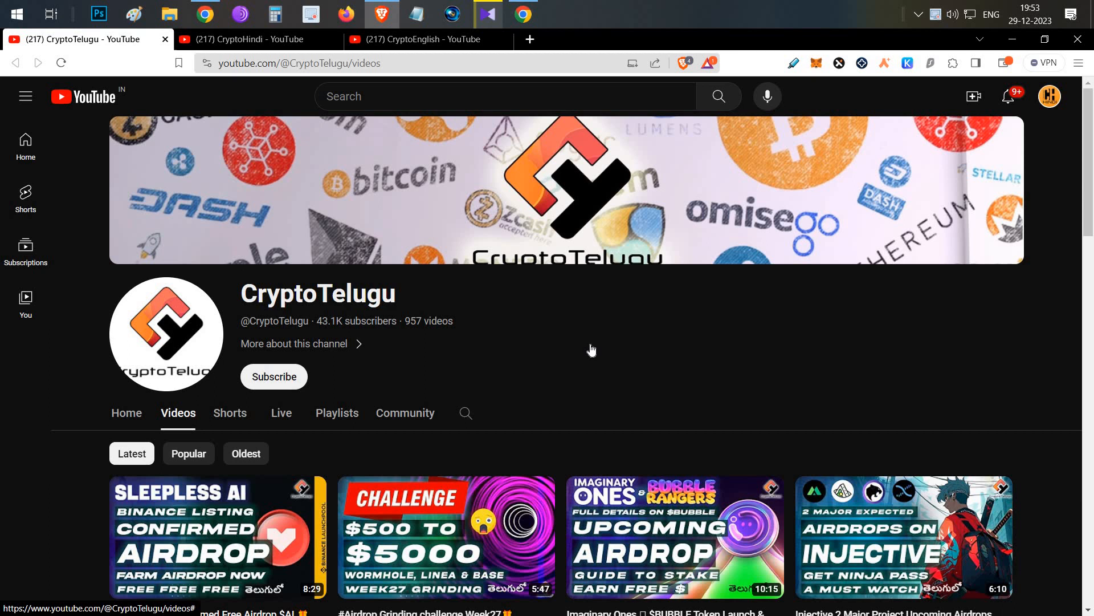
pyautogui.moveTo(589, 349)
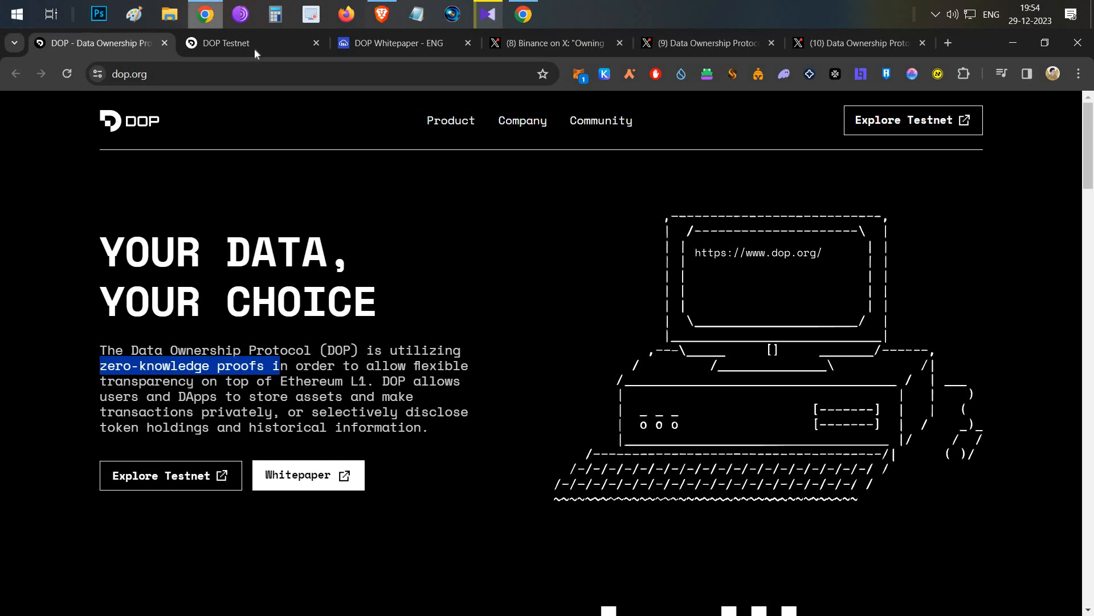
# Step: Highlight the dashboard's DOP reward eligibility and launch date sentence, then view the whitepaper
pyautogui.click(225, 42)
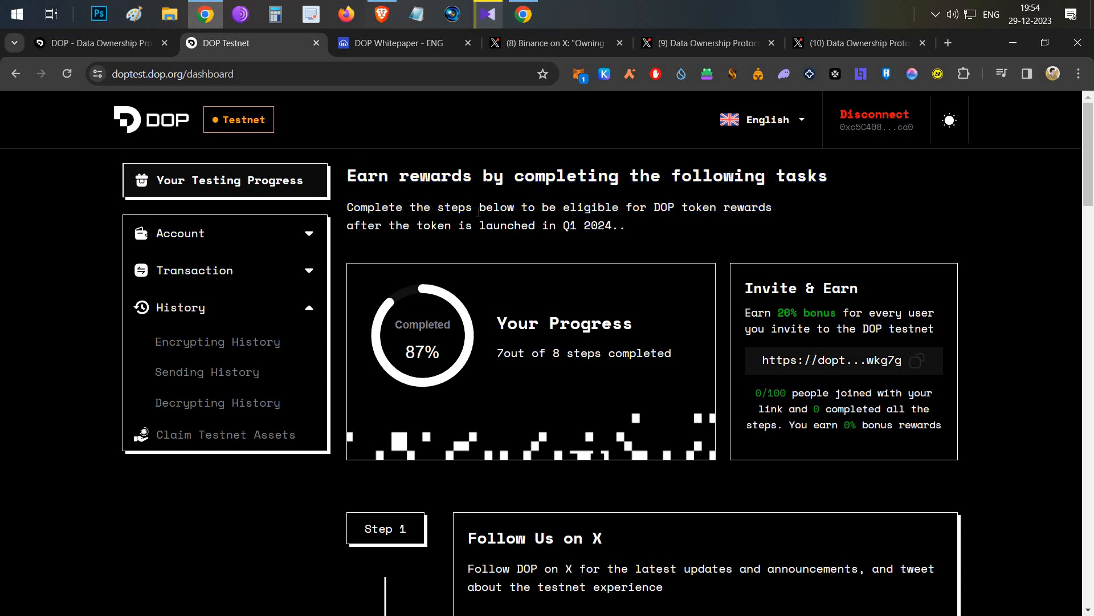
pyautogui.moveTo(479, 207); pyautogui.dragTo(712, 207)
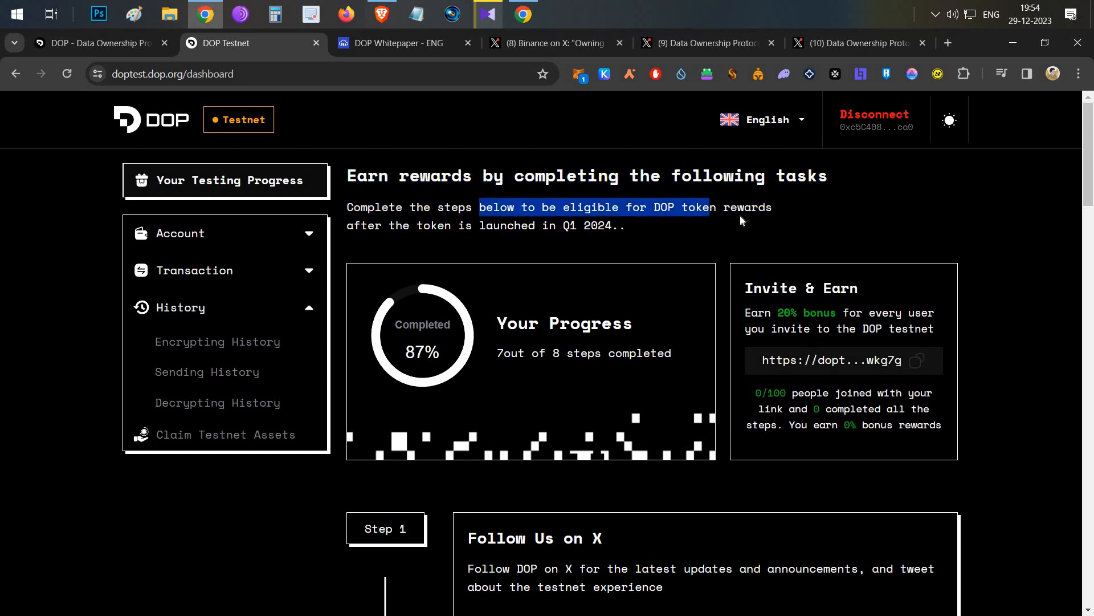
pyautogui.moveTo(715, 207); pyautogui.dragTo(625, 225)
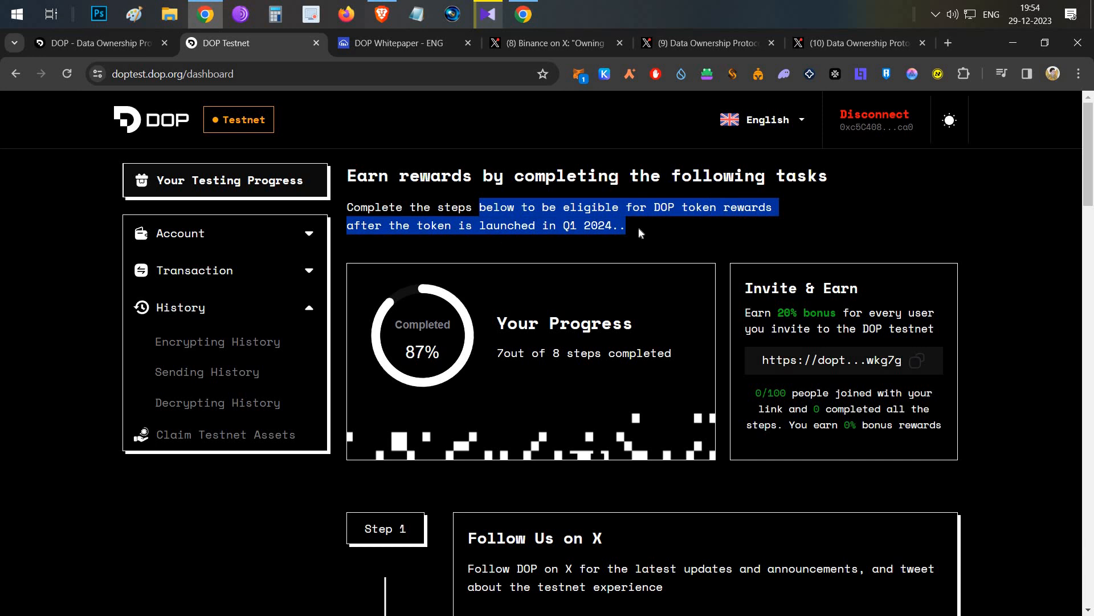
pyautogui.click(397, 42)
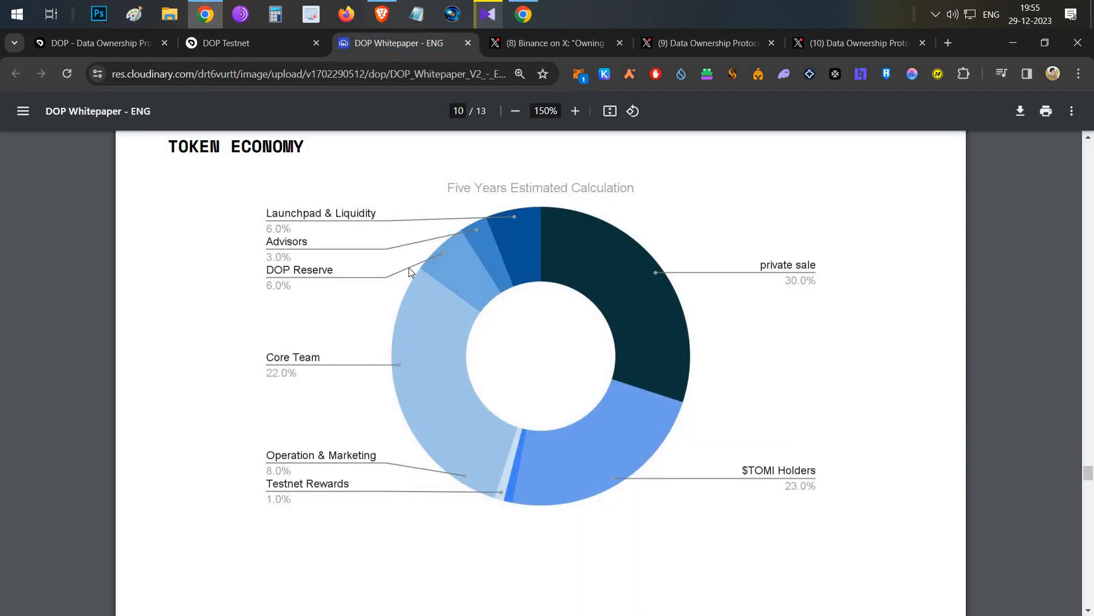
pyautogui.moveTo(295, 498)
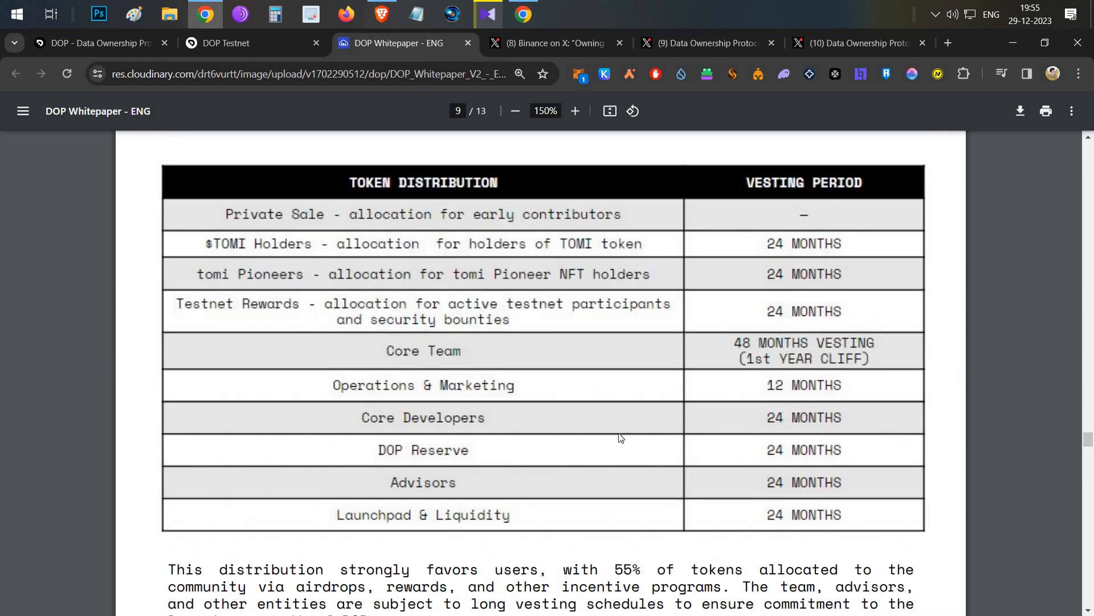
pyautogui.moveTo(597, 444)
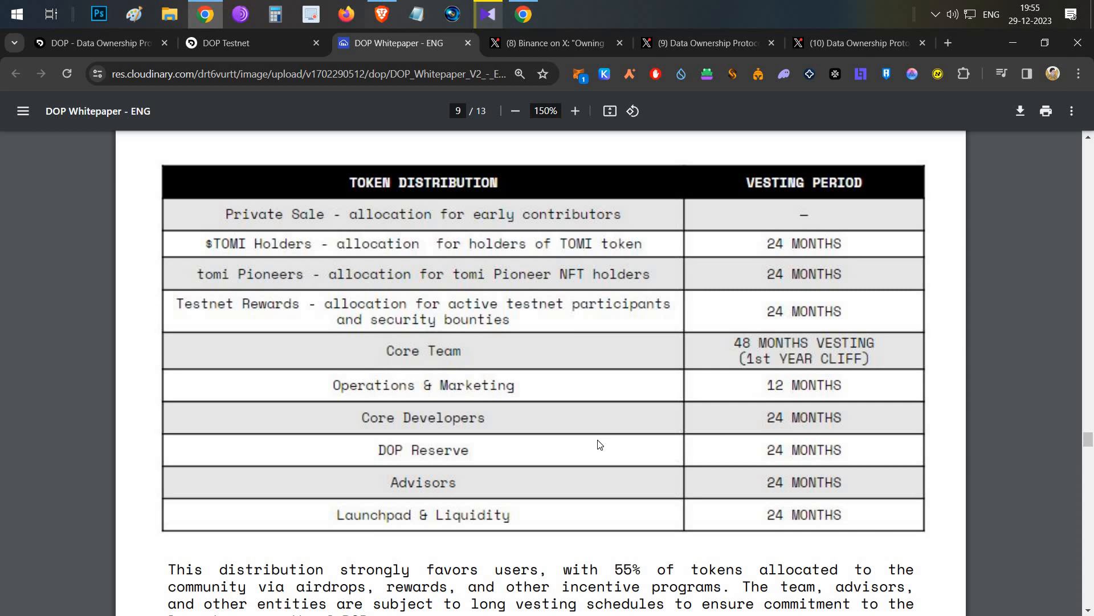
pyautogui.scroll(-3)
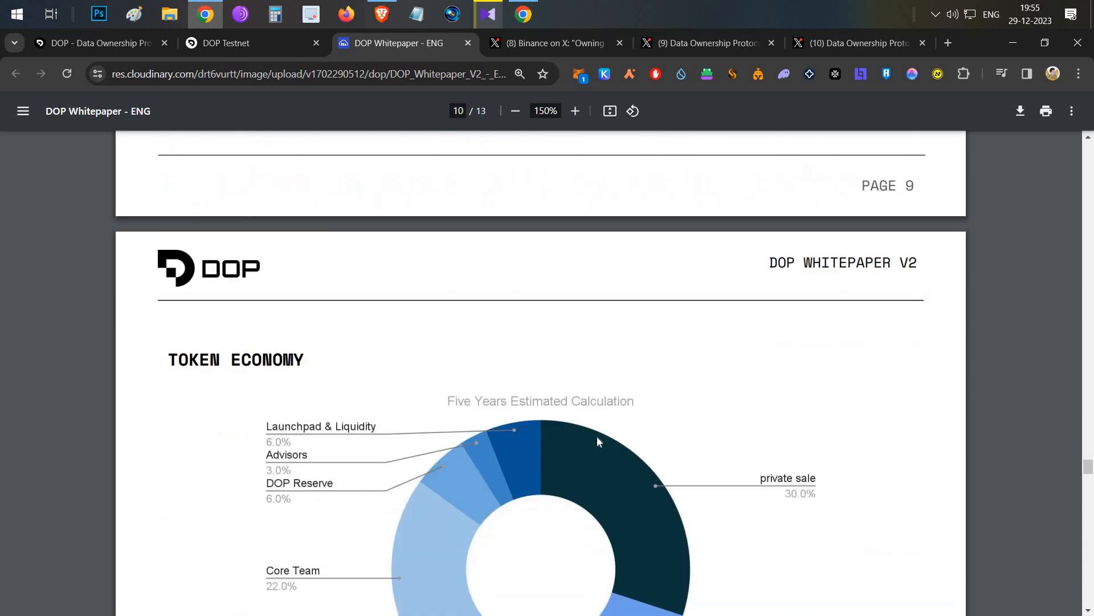
pyautogui.scroll(-3)
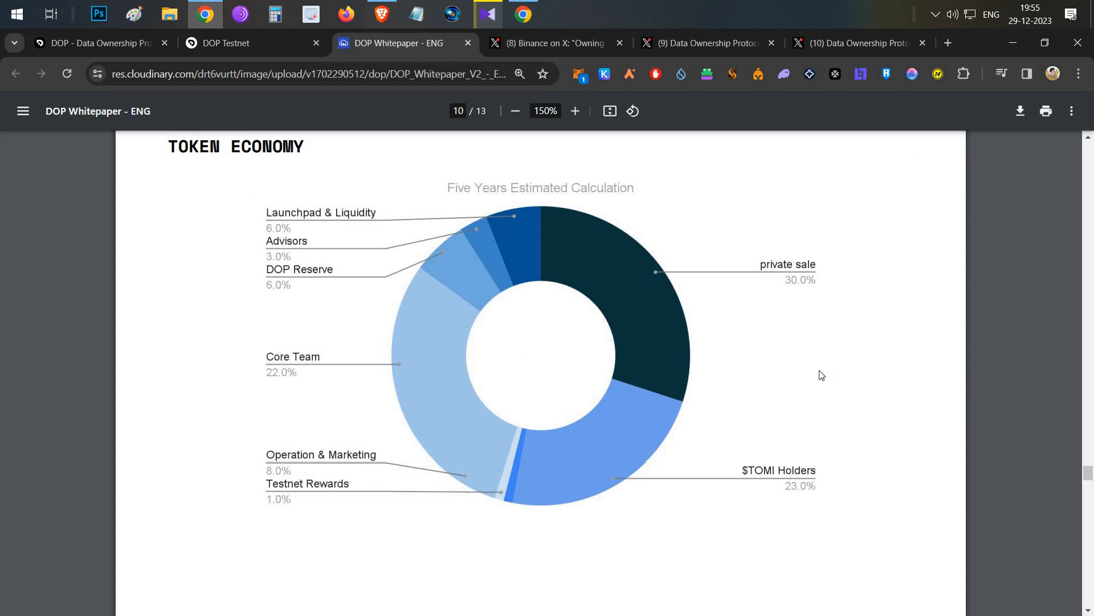
pyautogui.moveTo(763, 403)
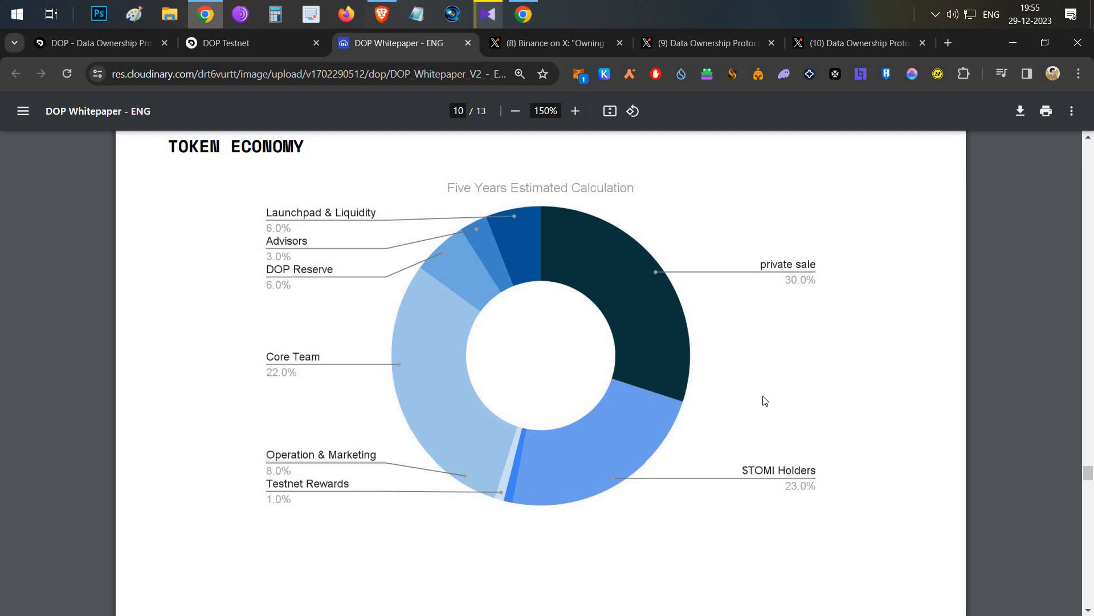
pyautogui.moveTo(760, 402)
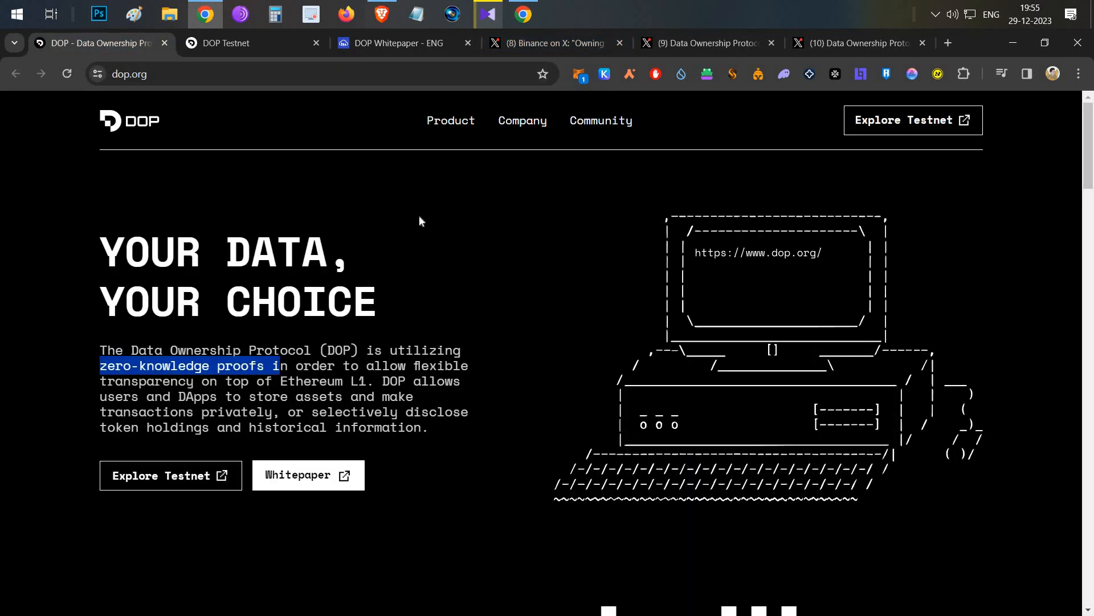
pyautogui.moveTo(550, 68)
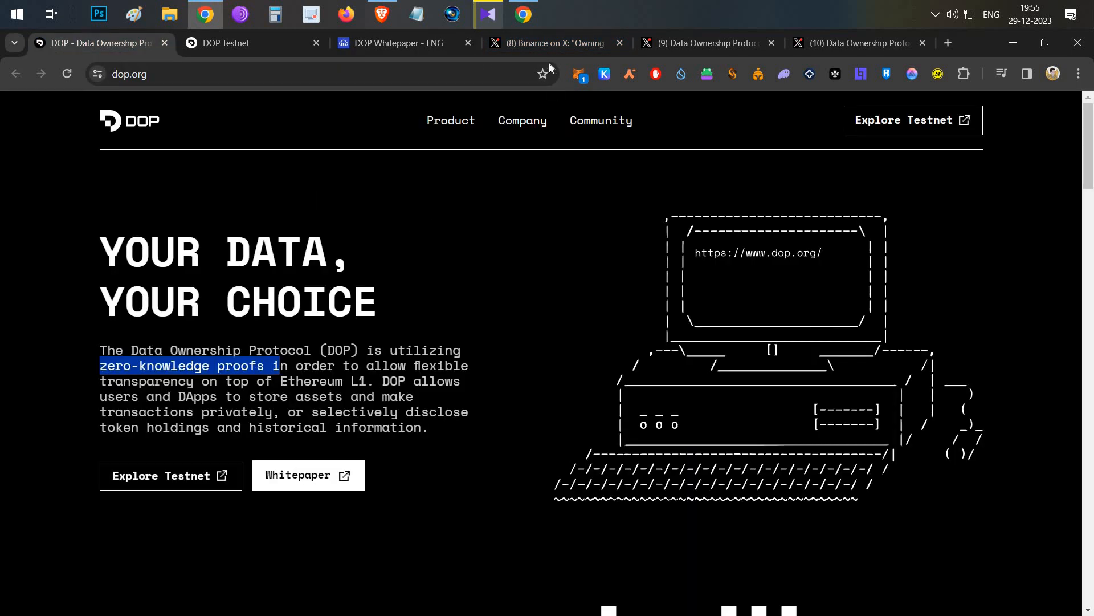
# Step: View the event photos in Binance's DOP Blockchain Week post, then close the viewer
pyautogui.click(553, 43)
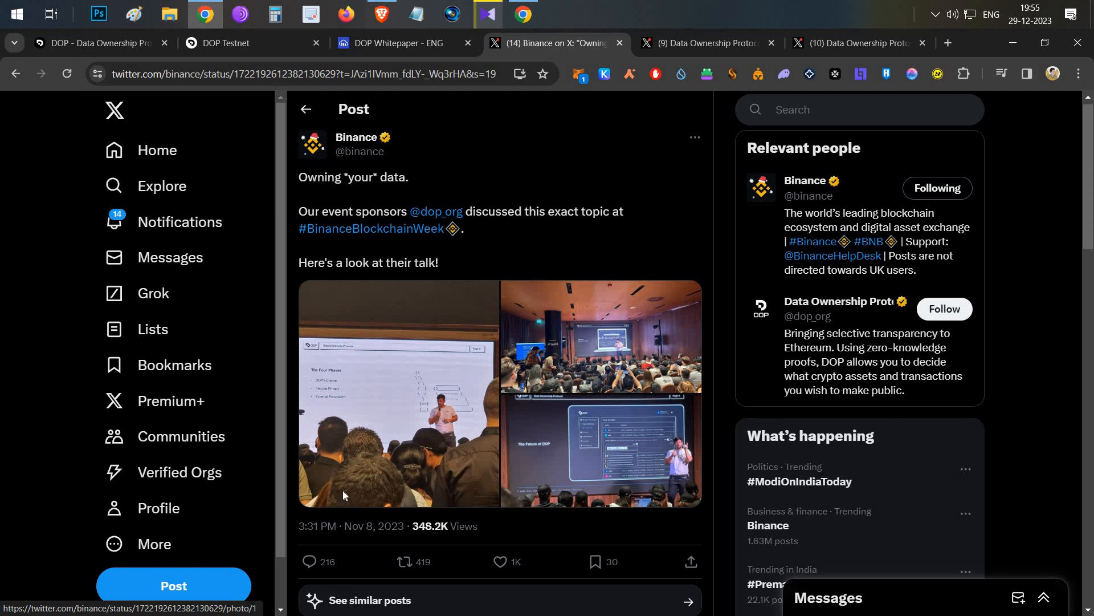
pyautogui.click(398, 395)
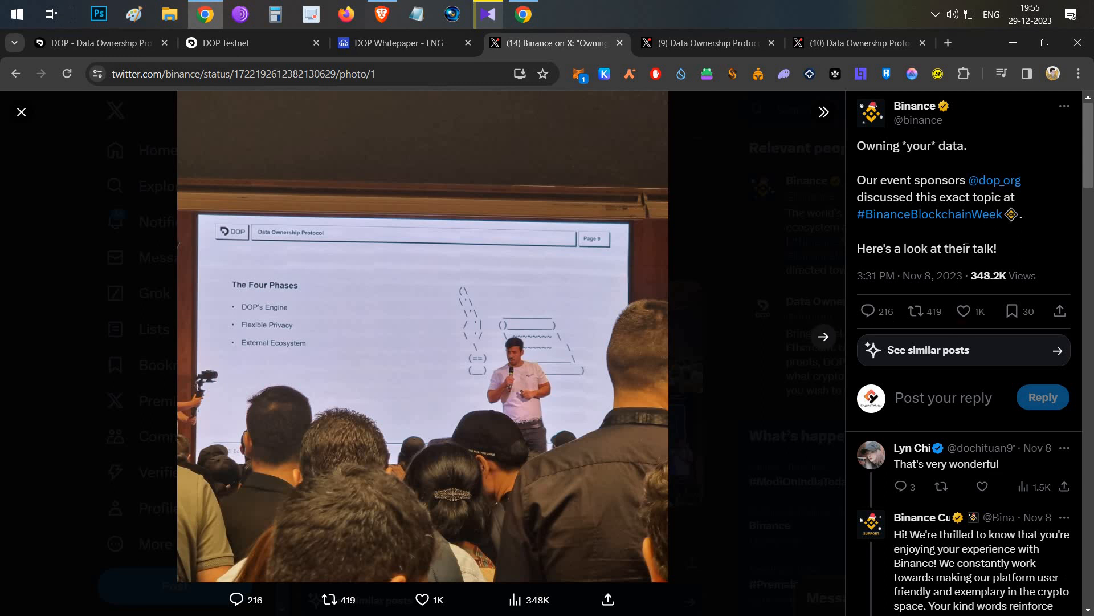
pyautogui.click(824, 337)
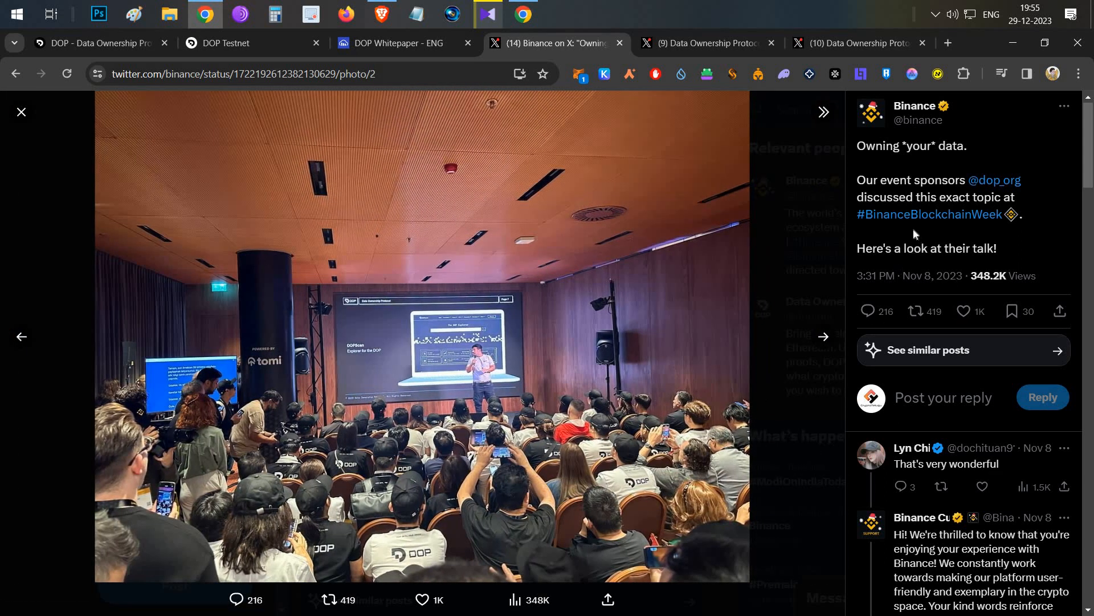
pyautogui.moveTo(928, 214)
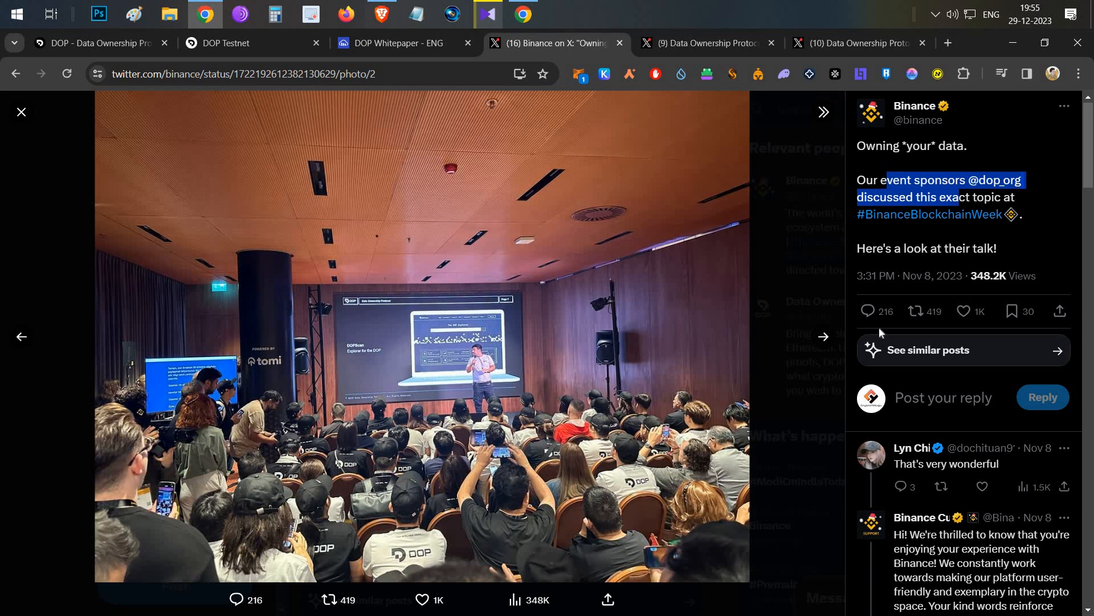
pyautogui.moveTo(474, 361)
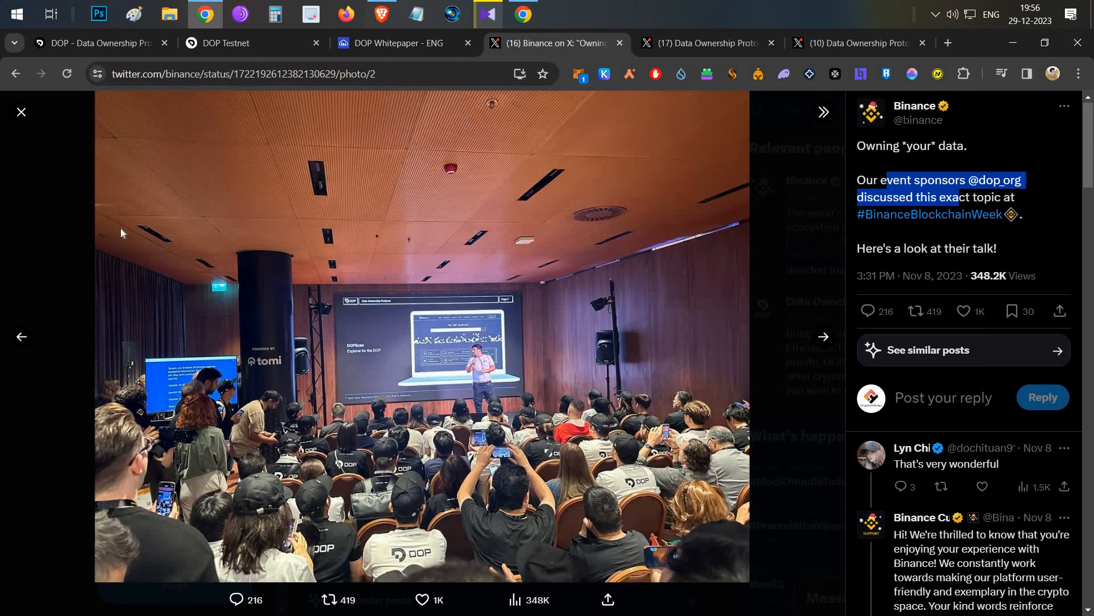
pyautogui.moveTo(283, 366)
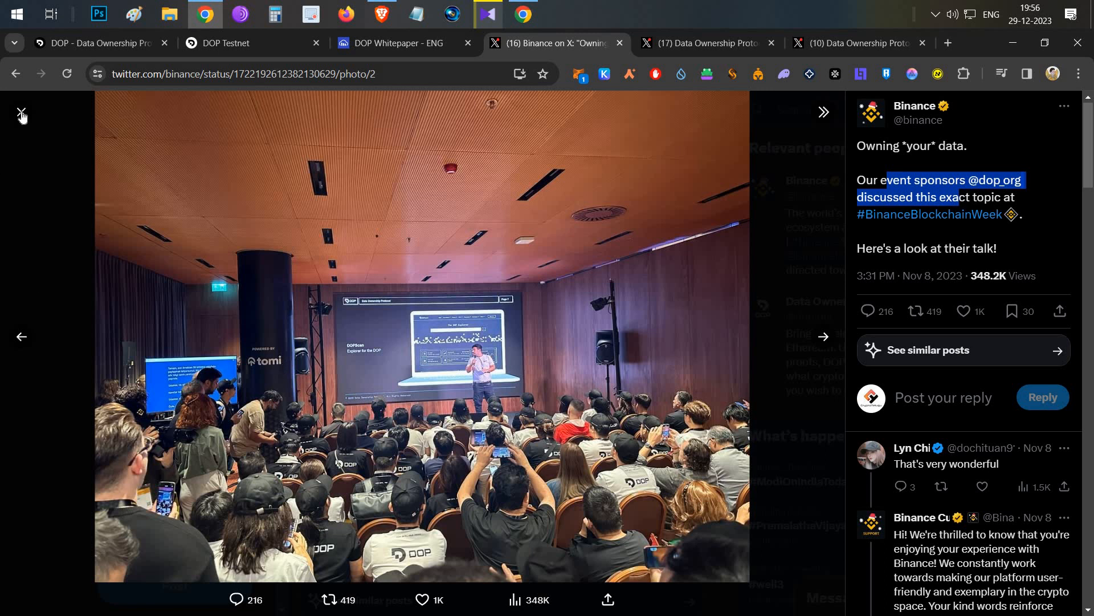
pyautogui.click(21, 116)
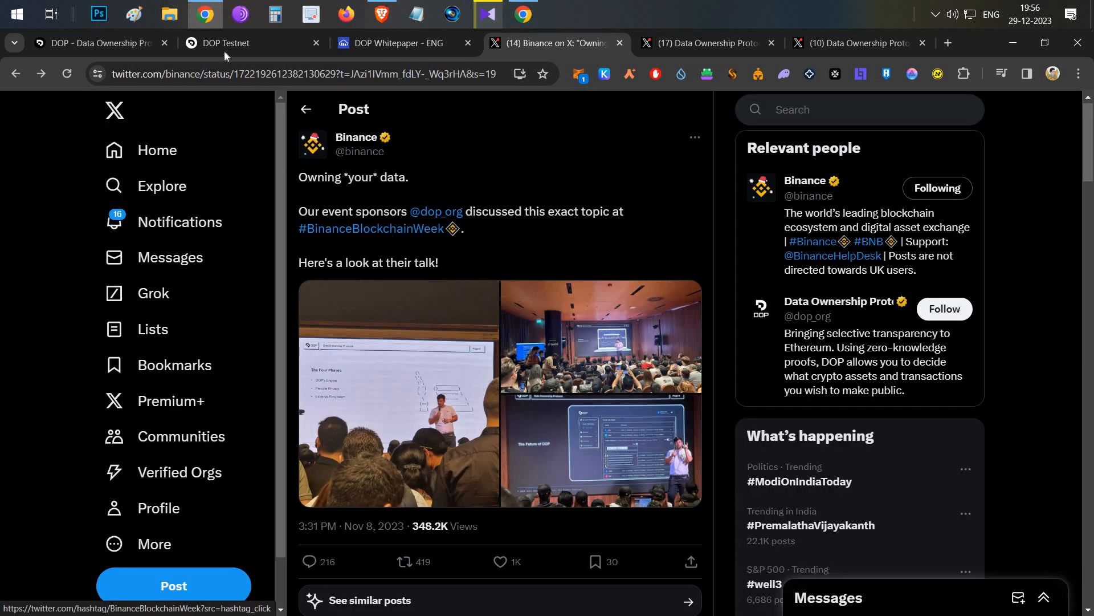
# Step: Create a new DOP wallet with a confirmed password and pass the congratulations screen
pyautogui.click(237, 42)
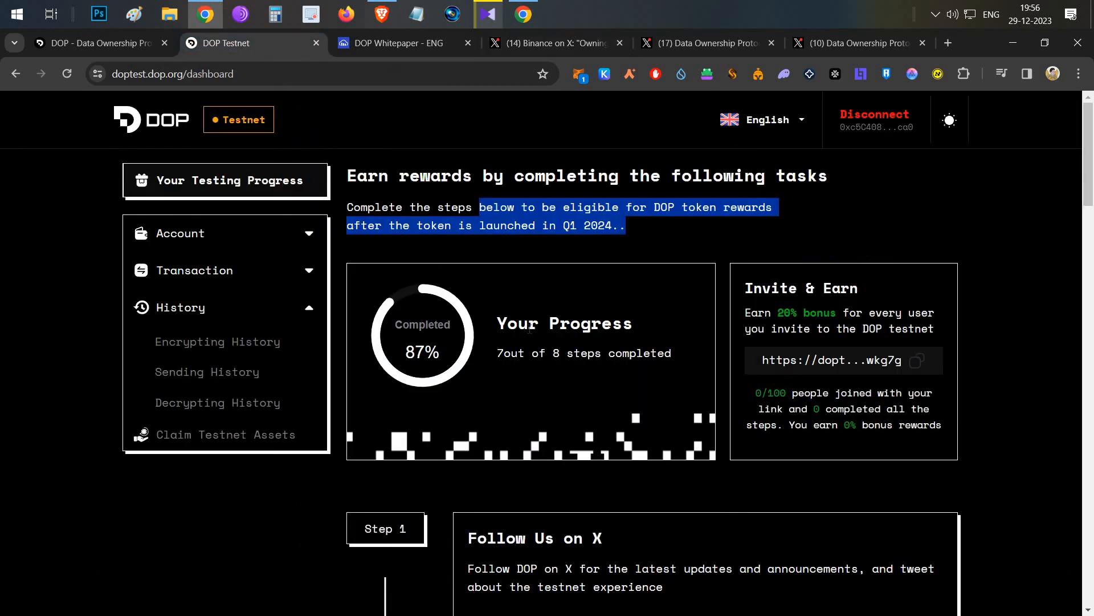
pyautogui.moveTo(679, 228)
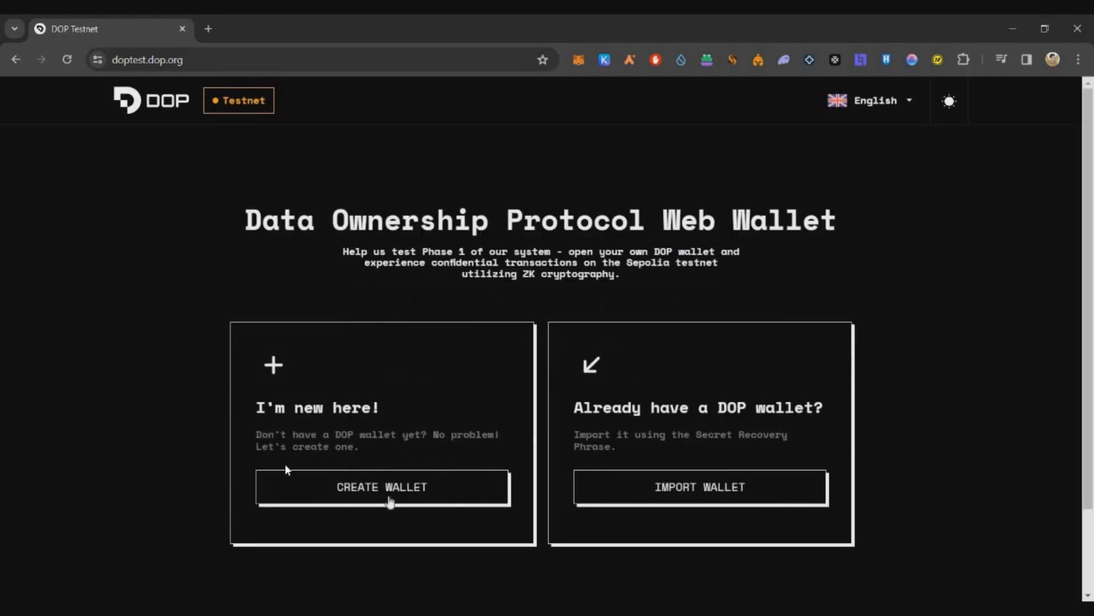
pyautogui.click(382, 487)
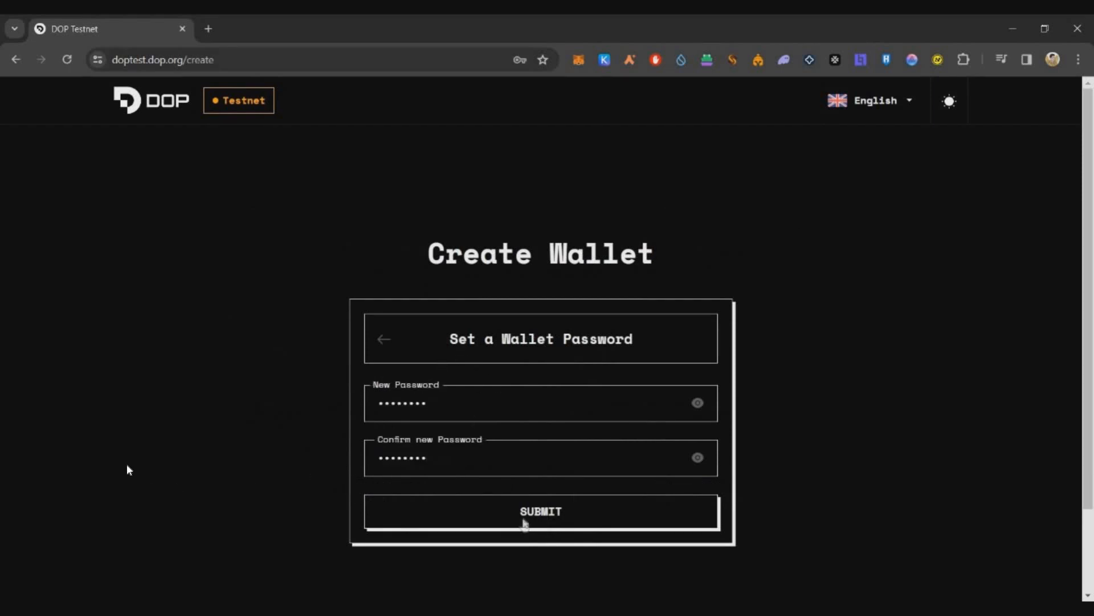
pyautogui.click(540, 511)
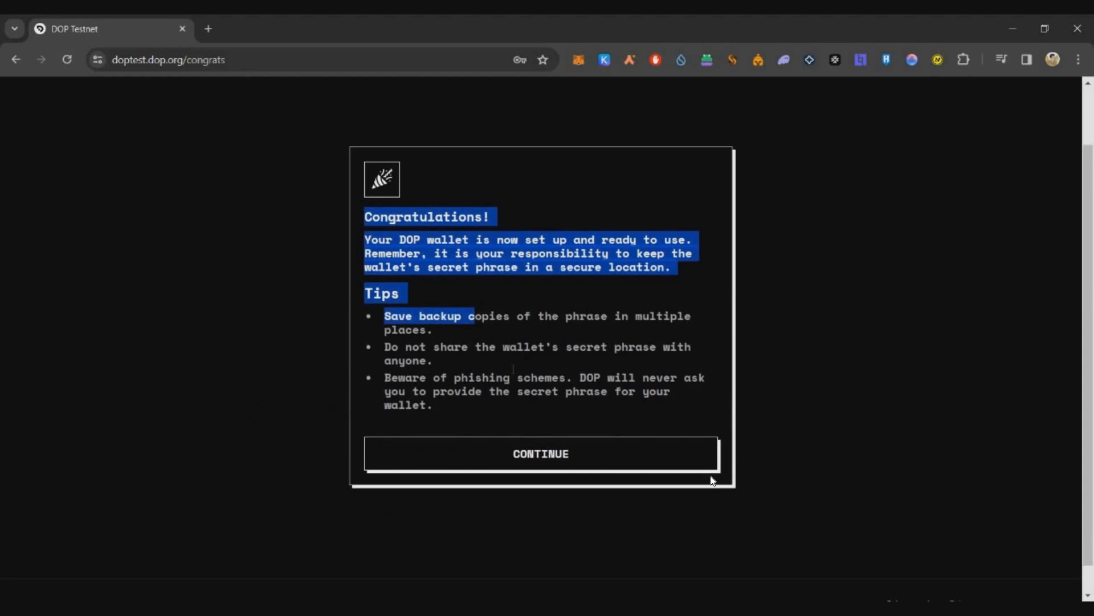
pyautogui.click(540, 453)
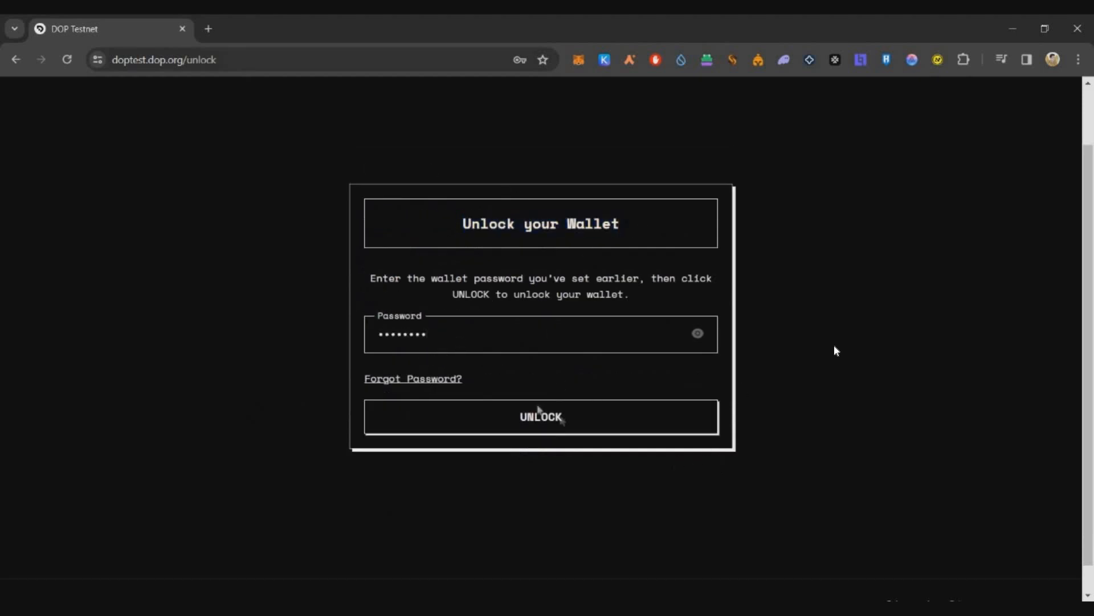
# Step: Unlock the wallet, start testing, and connect MetaMask to view the 0-of-8 dashboard
pyautogui.click(541, 417)
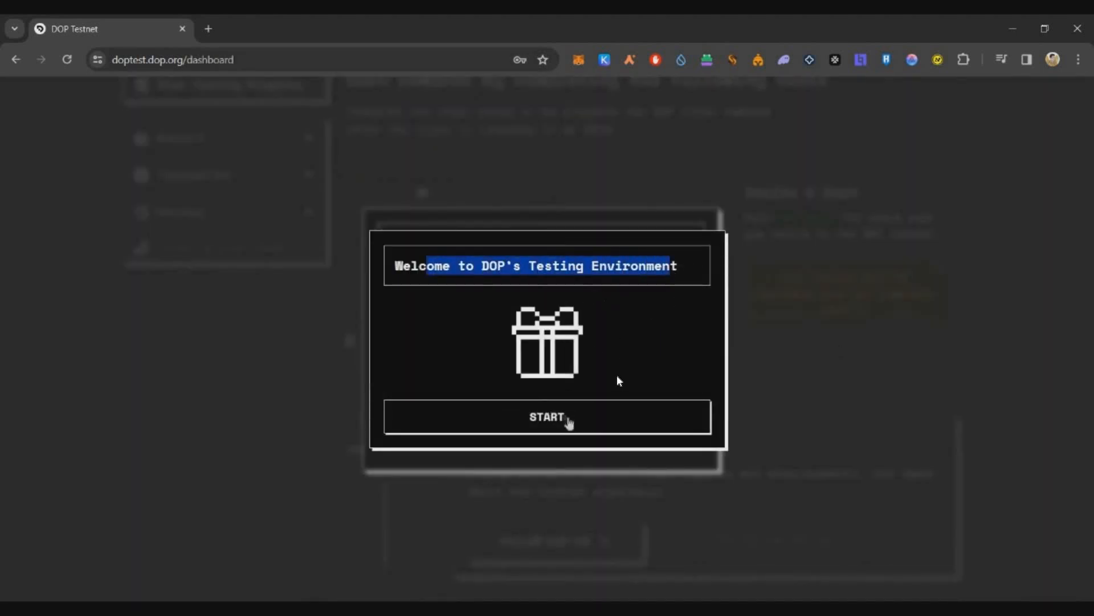
pyautogui.click(546, 417)
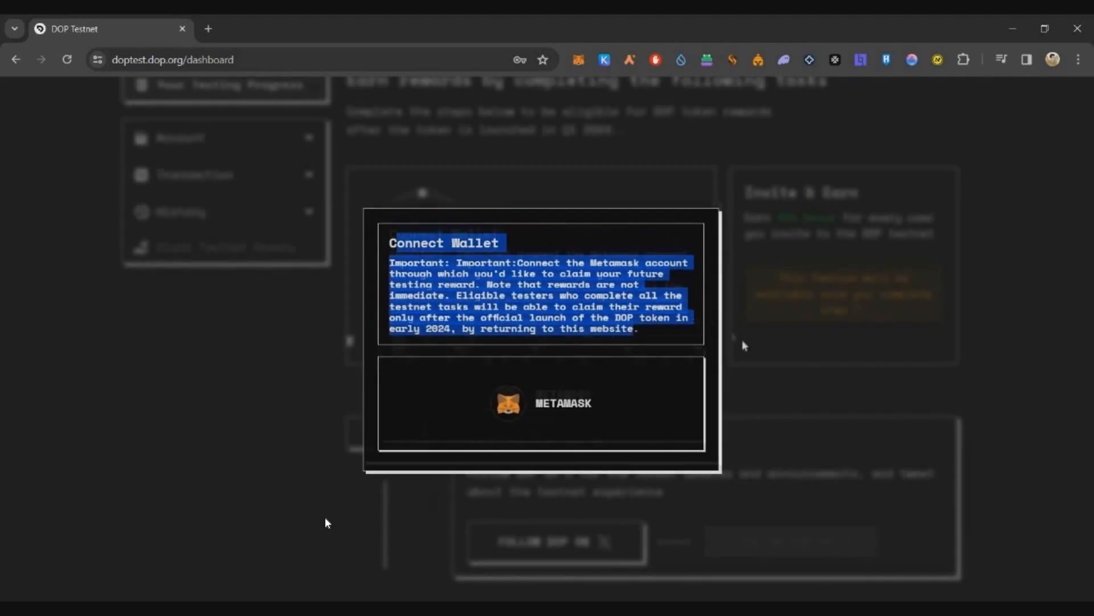
pyautogui.click(542, 403)
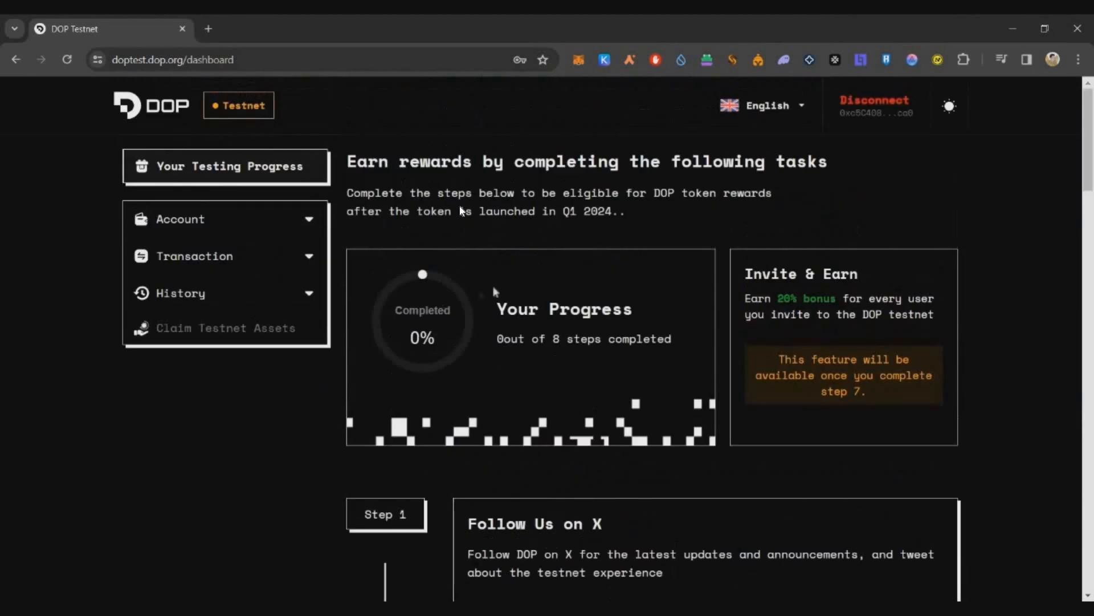
pyautogui.moveTo(520, 248)
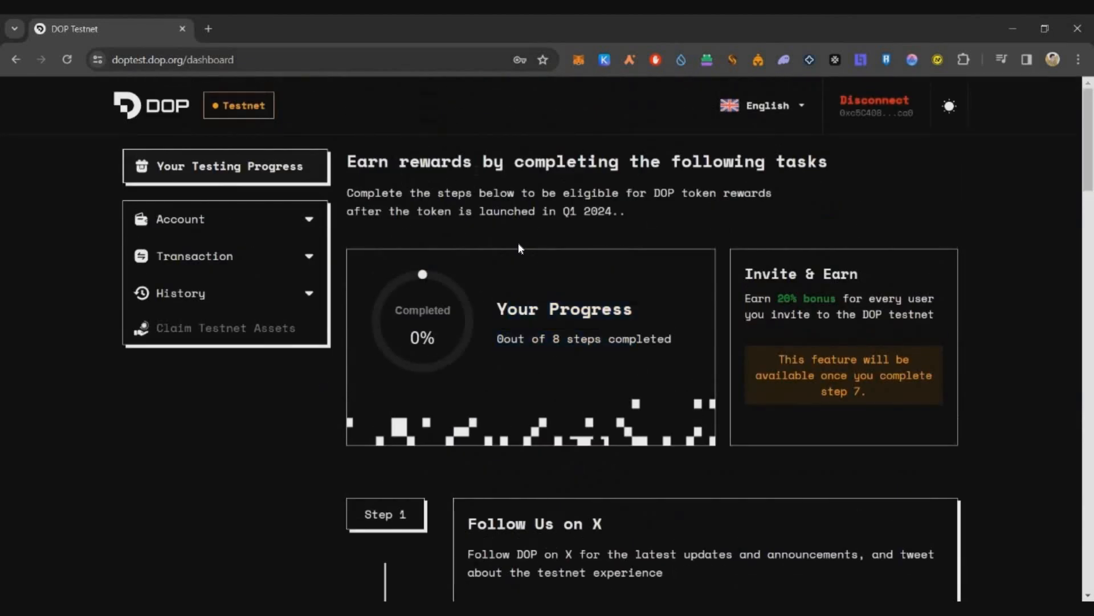
pyautogui.moveTo(563, 193); pyautogui.dragTo(703, 193)
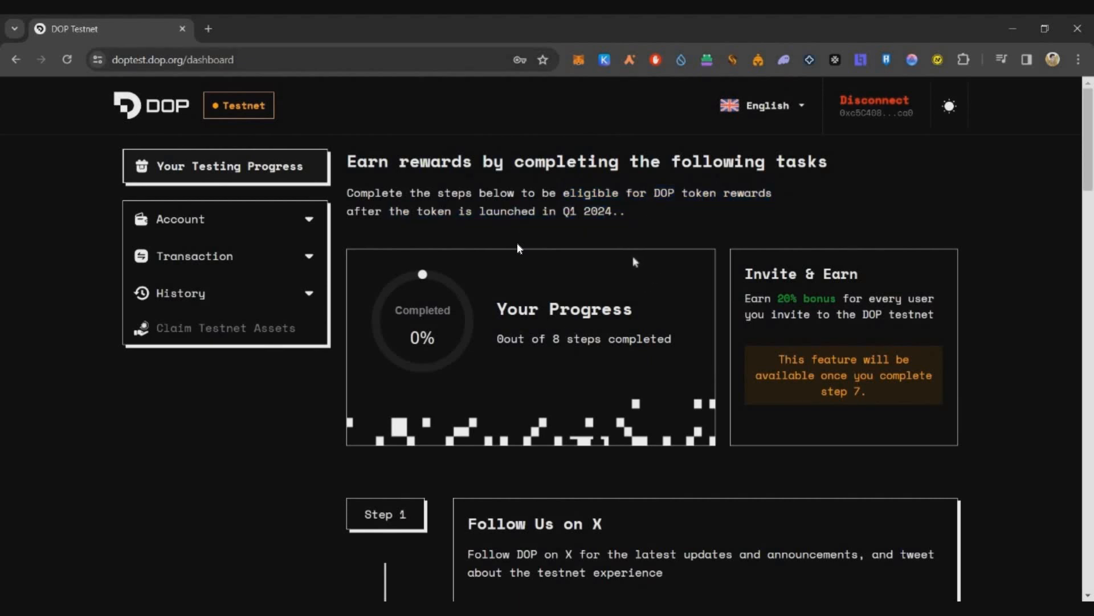
pyautogui.scroll(-3)
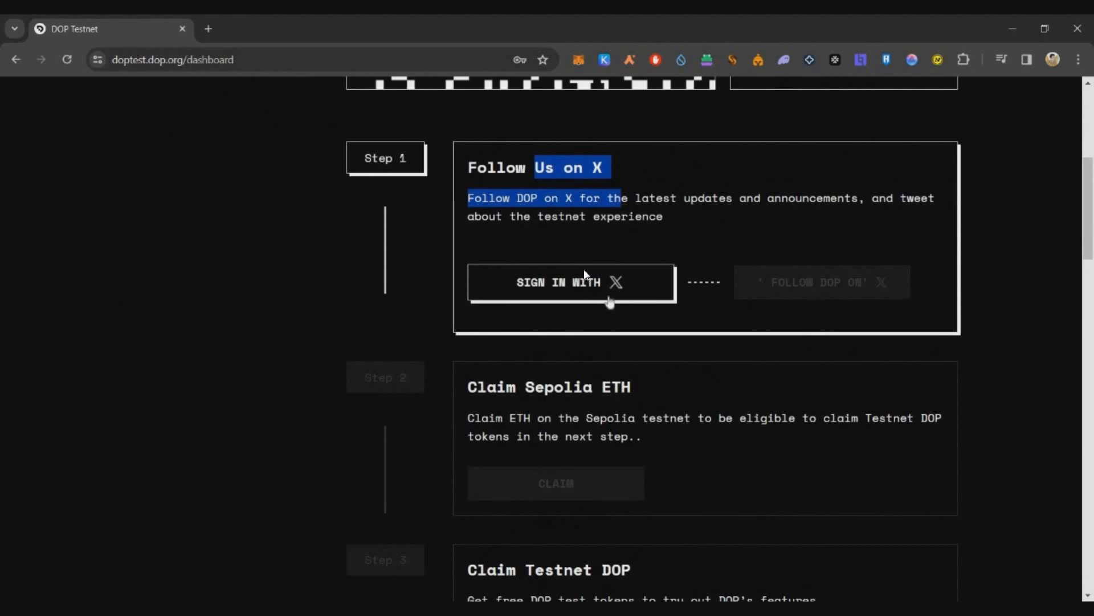
# Step: Sign in with X, authorize the DOP app, and confirm following DOP on X
pyautogui.click(571, 282)
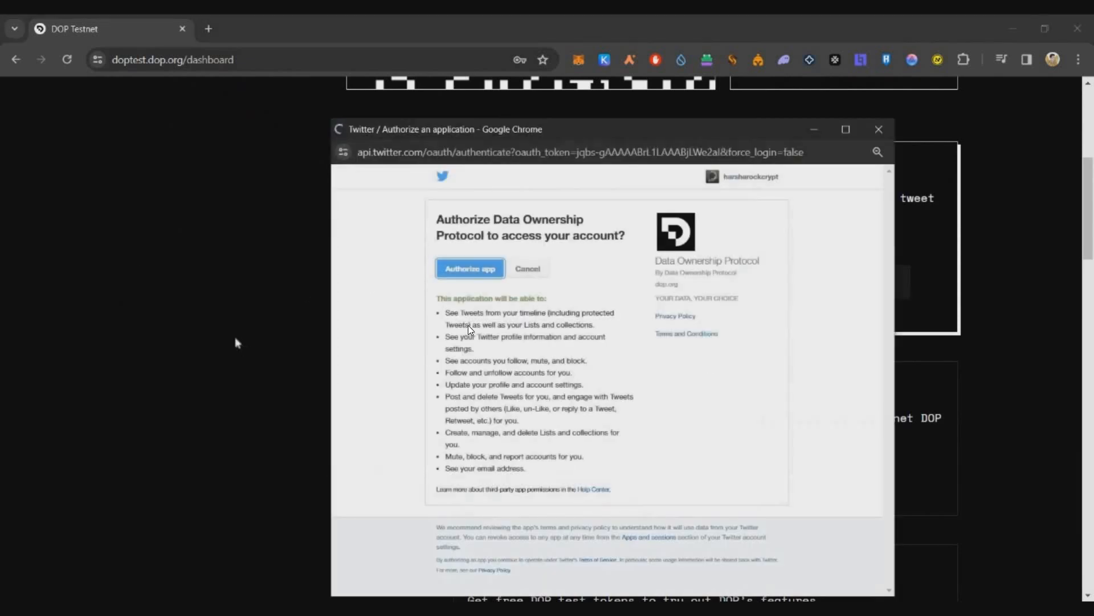
pyautogui.click(469, 268)
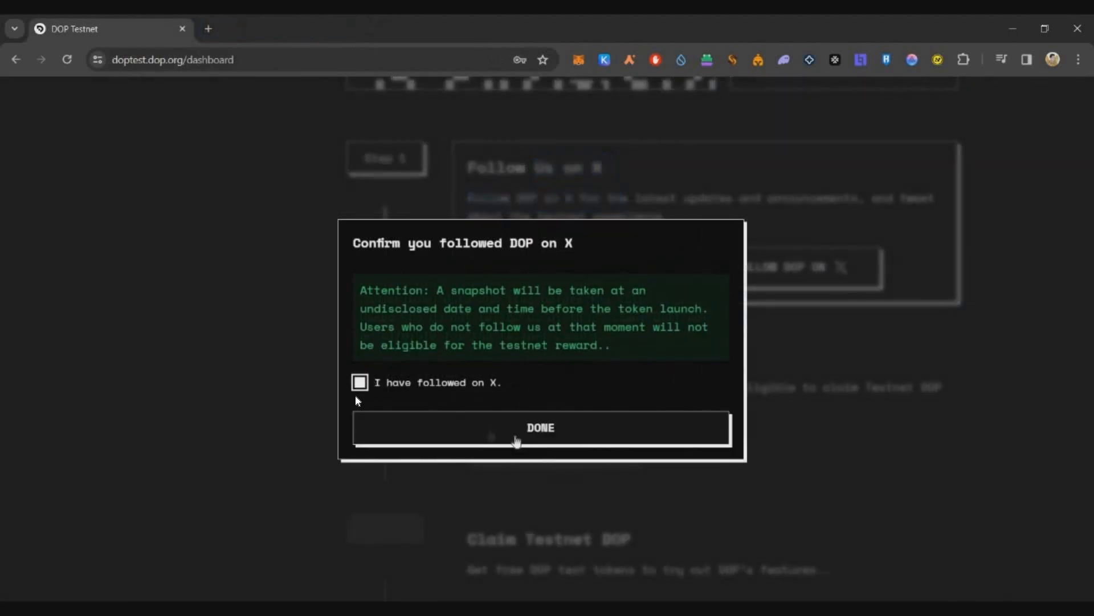
pyautogui.click(540, 427)
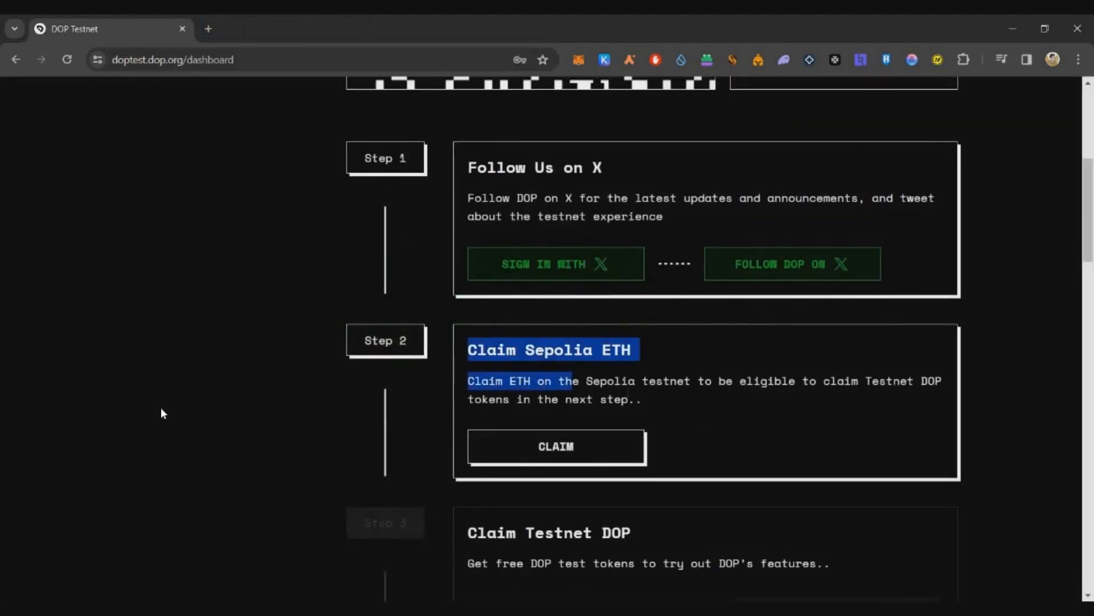
pyautogui.moveTo(581, 366)
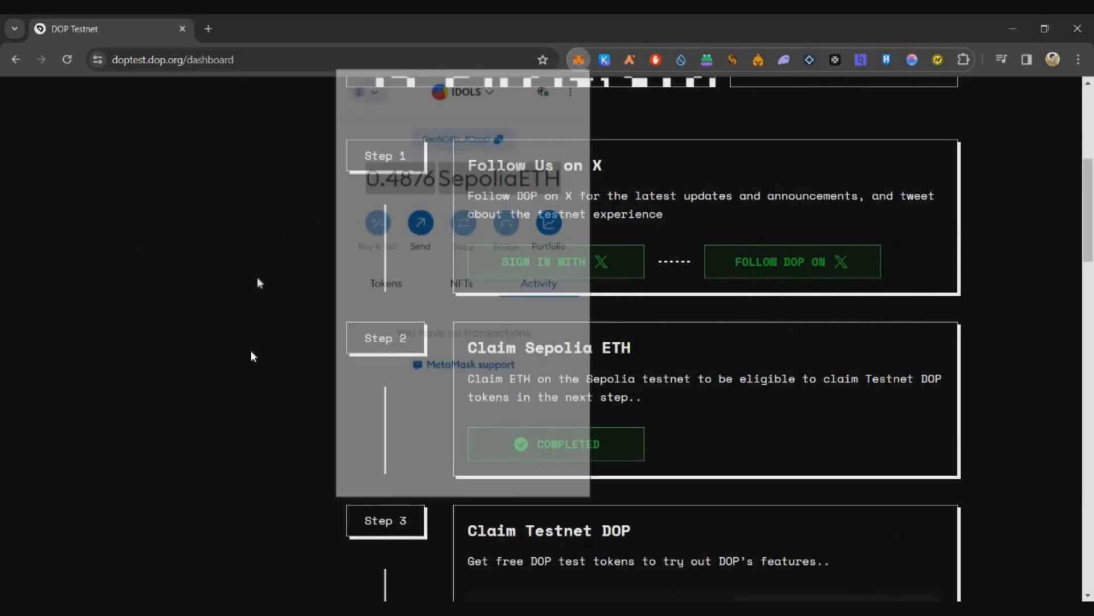
# Step: Claim the testnet DOP tokens and the DOP_USDT testnet asset
pyautogui.scroll(-3)
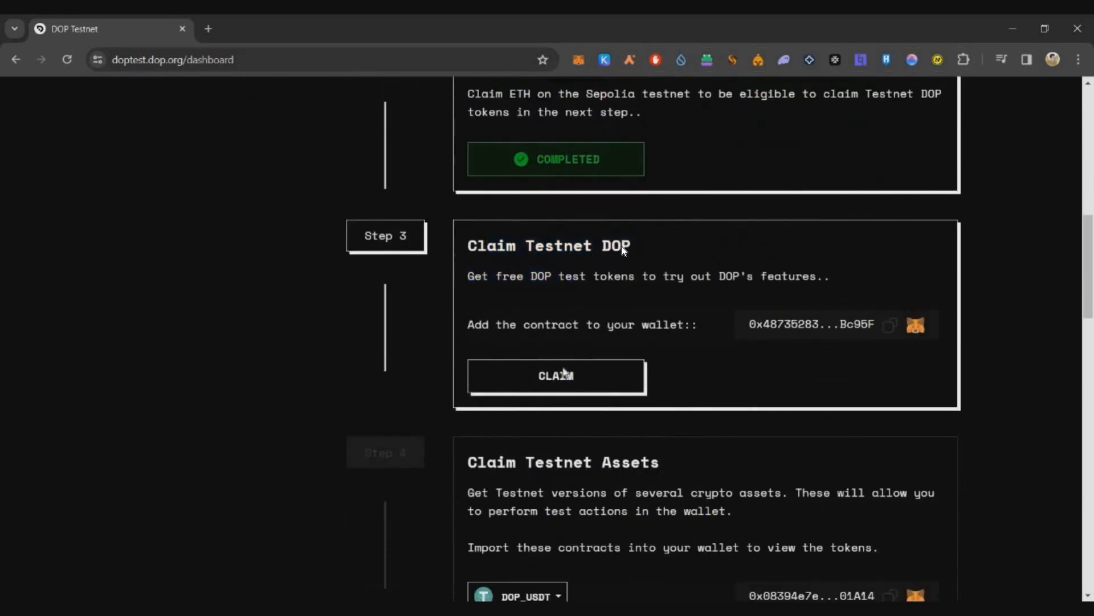
pyautogui.click(556, 375)
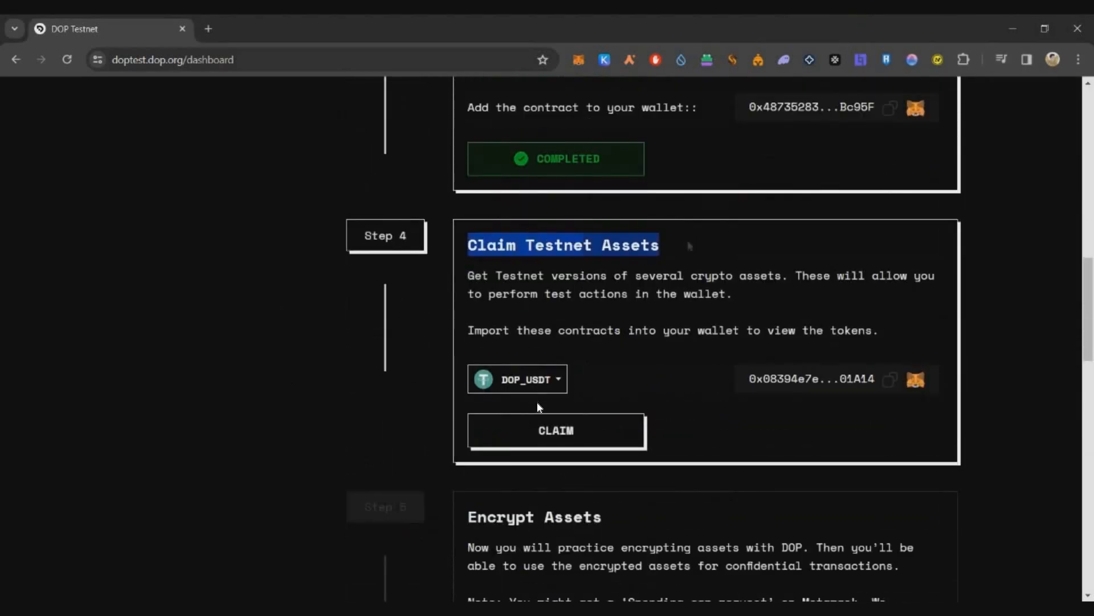
pyautogui.click(556, 430)
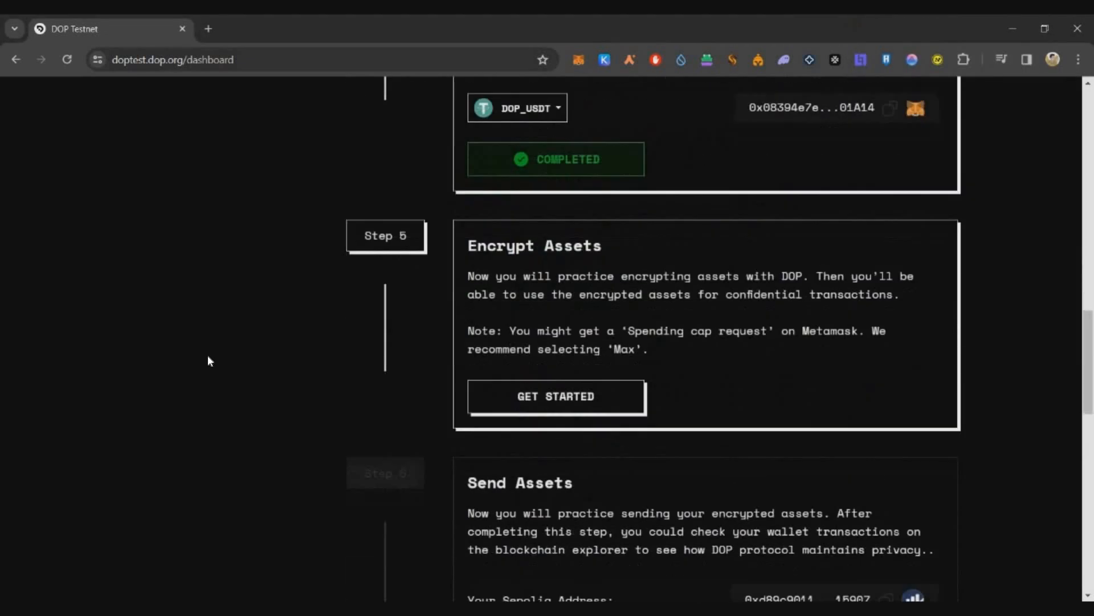
# Step: Encrypt 1000 DOP_USDT, approving the MetaMask spending cap, and dismiss the success message
pyautogui.moveTo(469, 242); pyautogui.dragTo(907, 300)
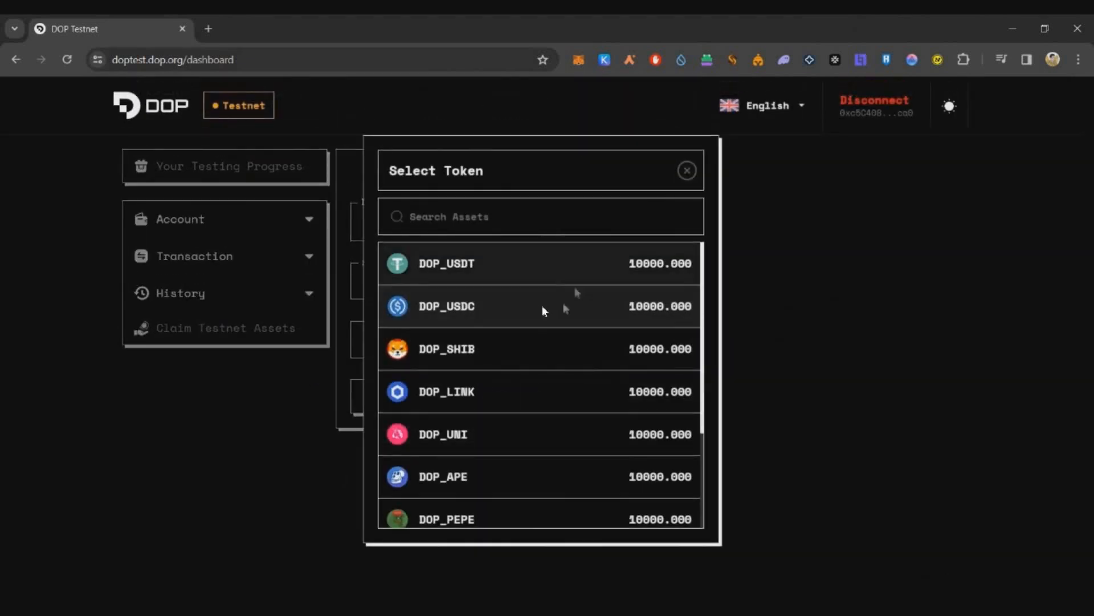
pyautogui.click(446, 263)
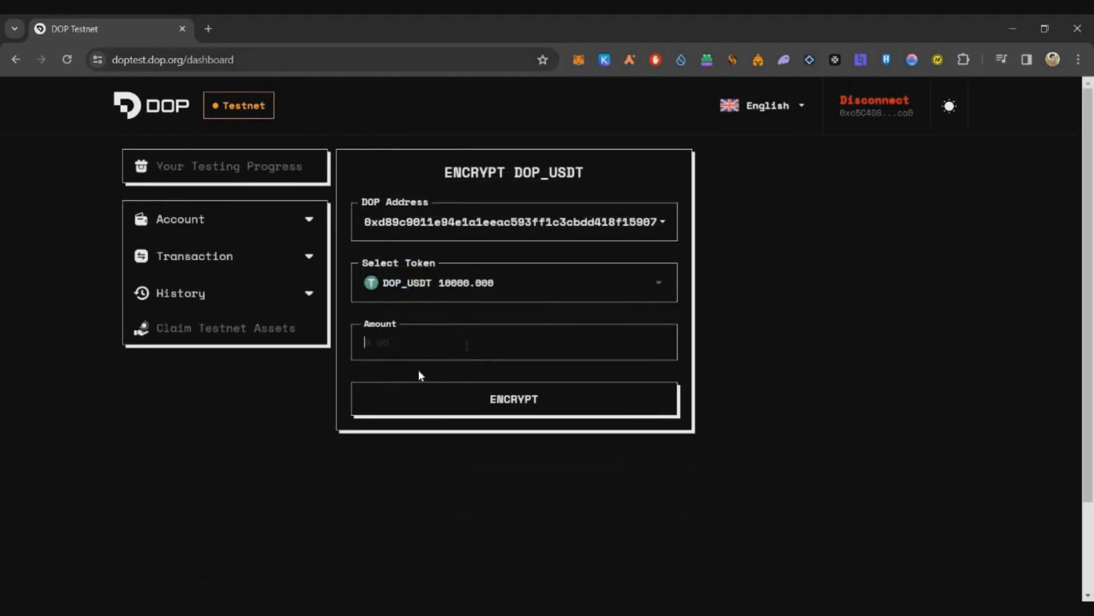
pyautogui.click(514, 398)
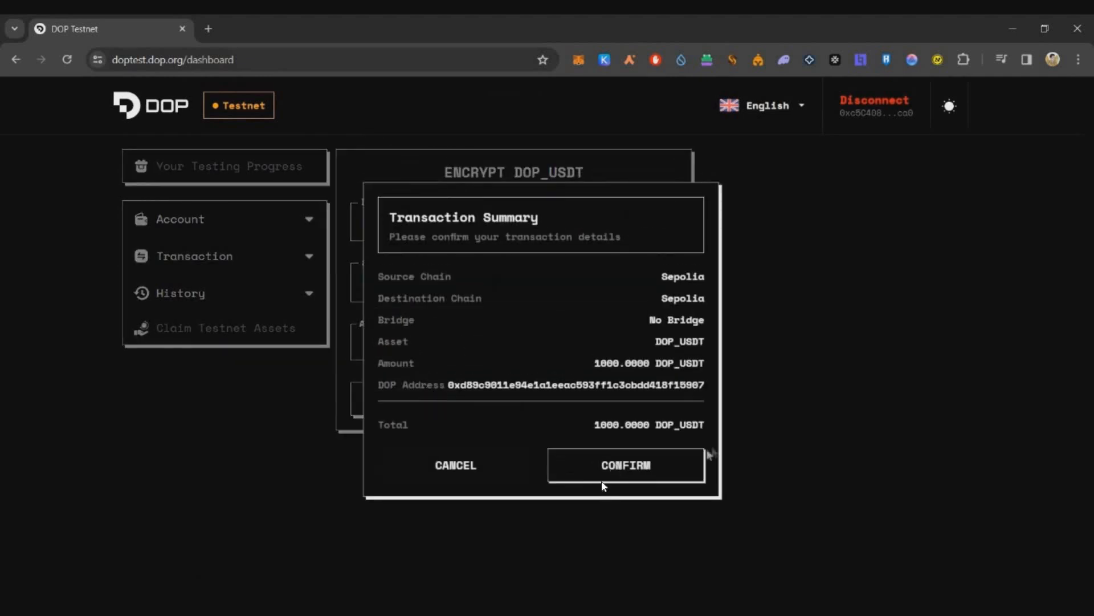
pyautogui.click(625, 465)
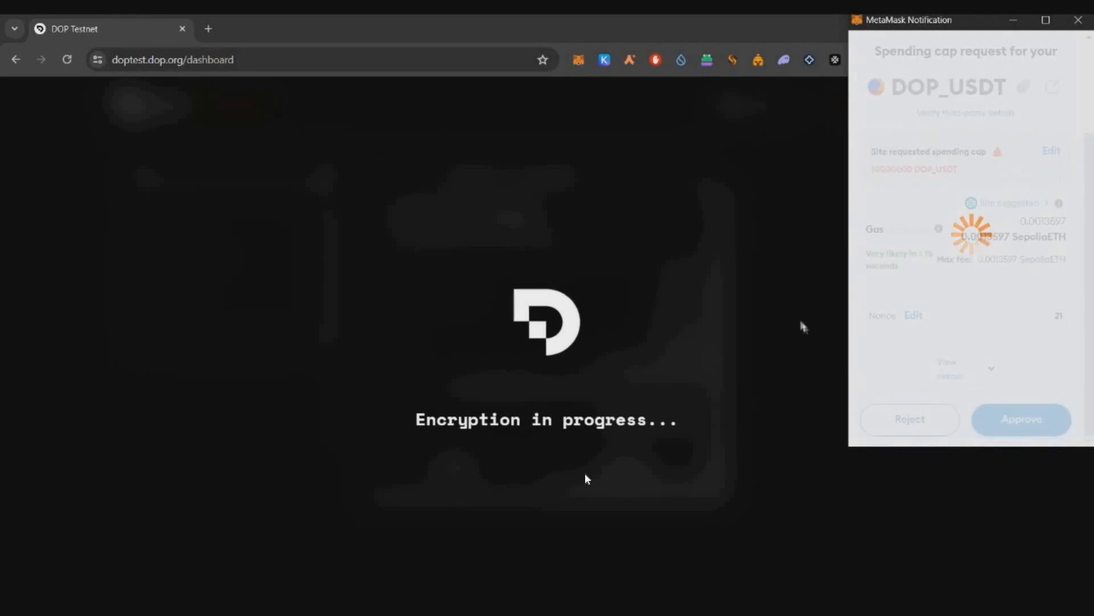
pyautogui.click(1021, 419)
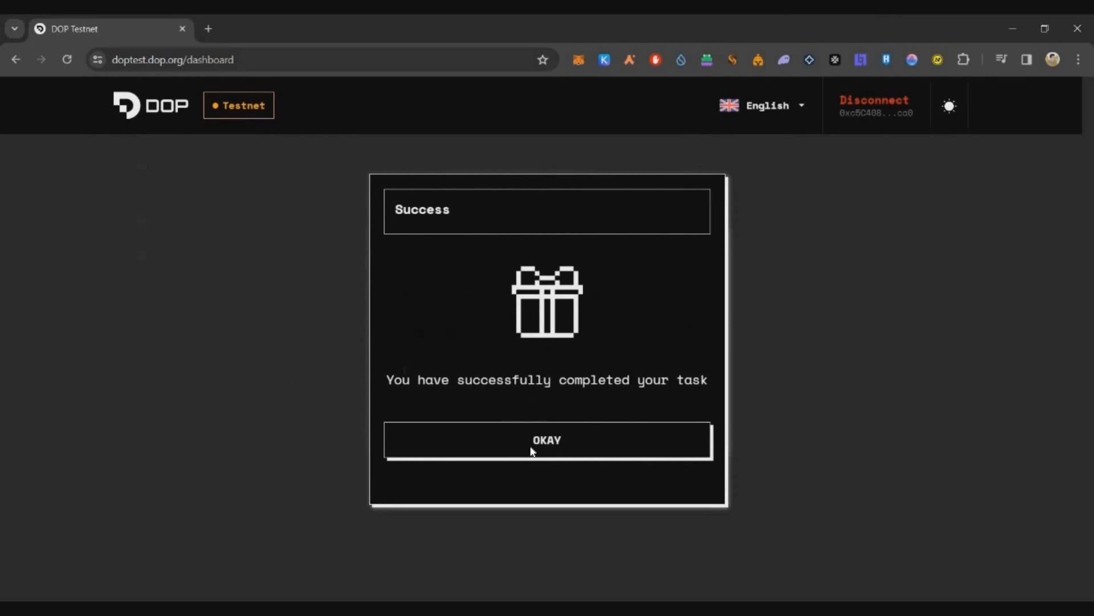
pyautogui.moveTo(386, 380); pyautogui.dragTo(673, 380)
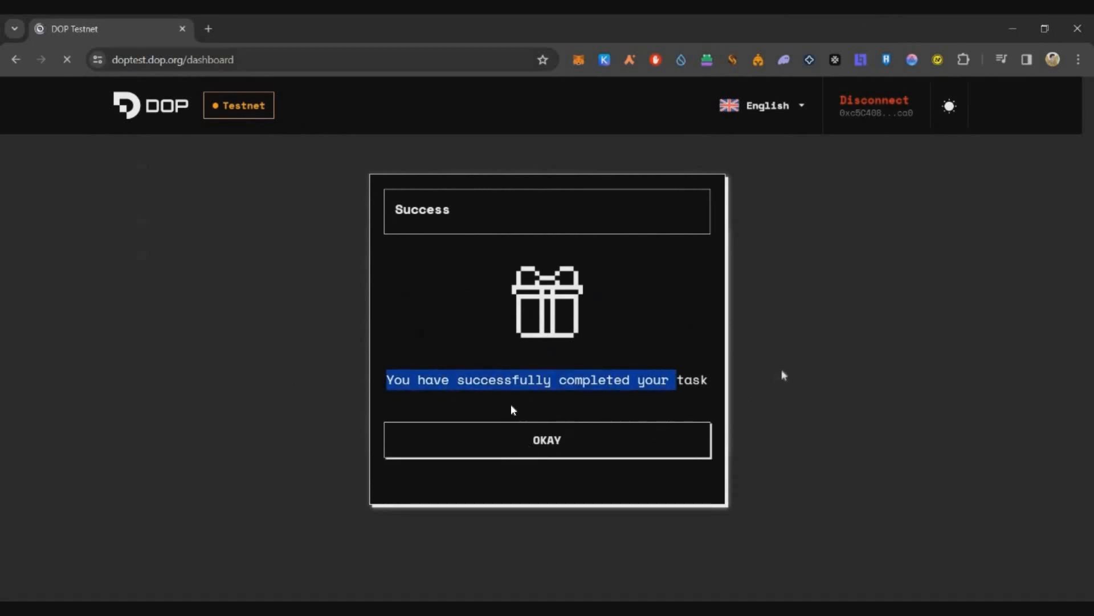
pyautogui.click(548, 440)
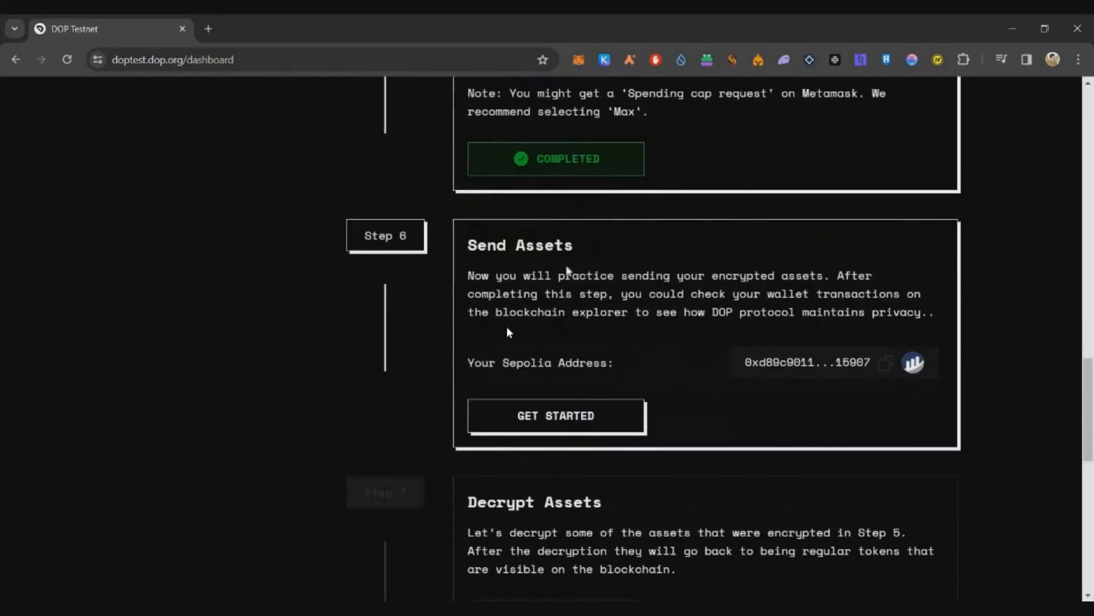
# Step: Send 10 DOP_USDT to the copied Sepolia address, confirming in MetaMask, and dismiss both notices
pyautogui.scroll(-3)
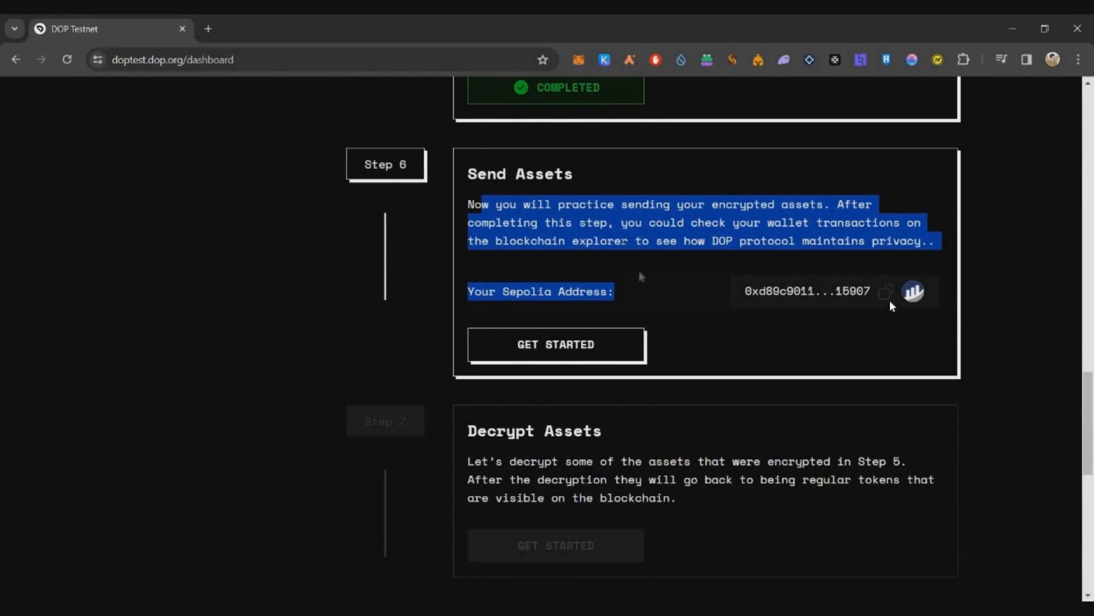
pyautogui.click(556, 344)
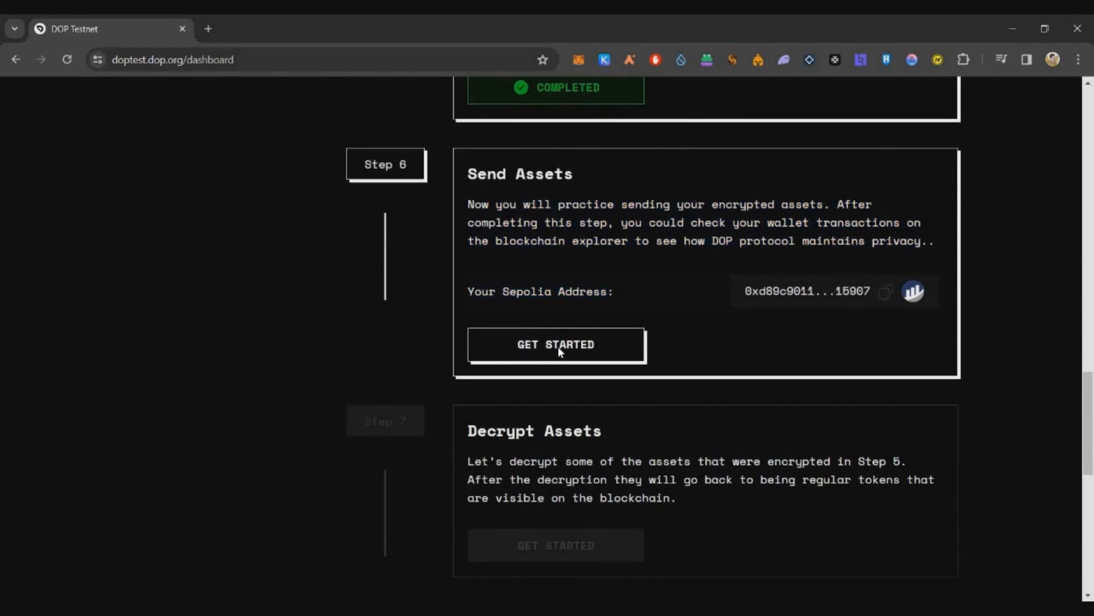
pyautogui.click(556, 345)
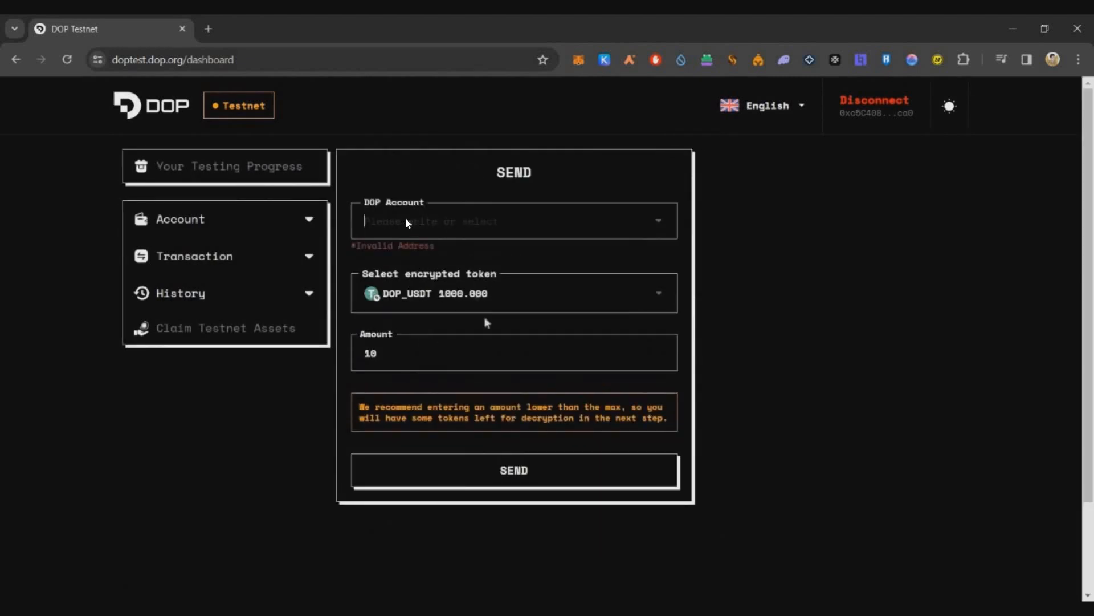
pyautogui.click(513, 470)
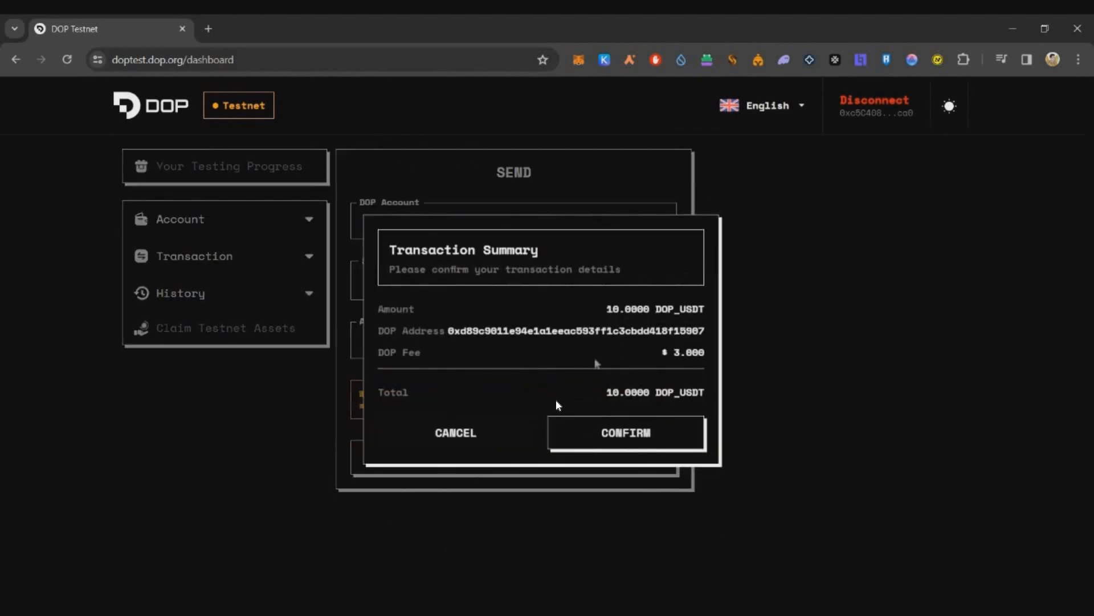
pyautogui.click(624, 432)
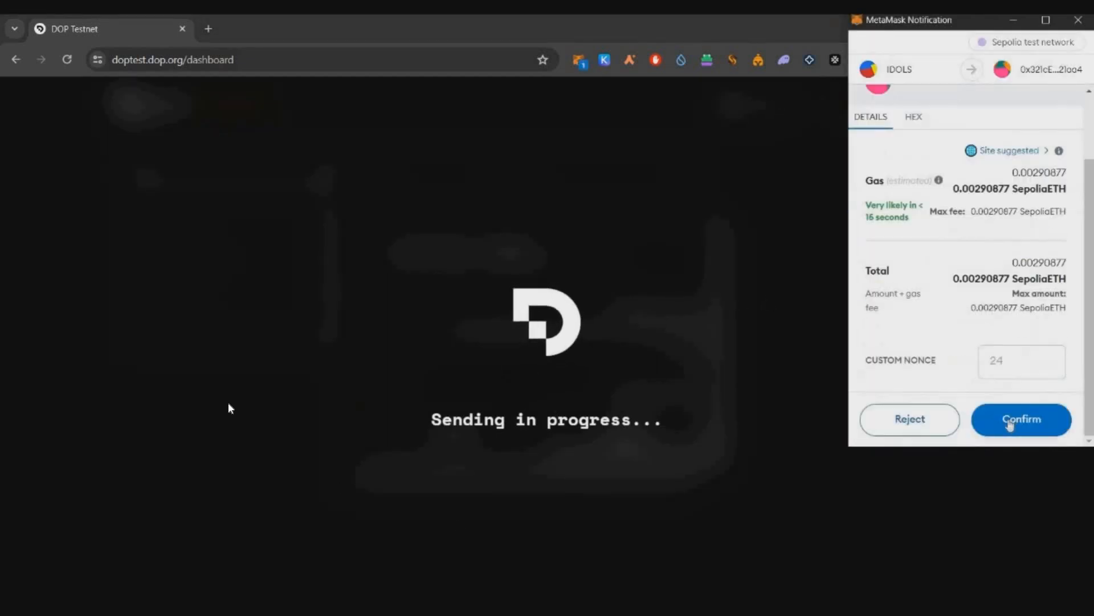
pyautogui.click(1020, 419)
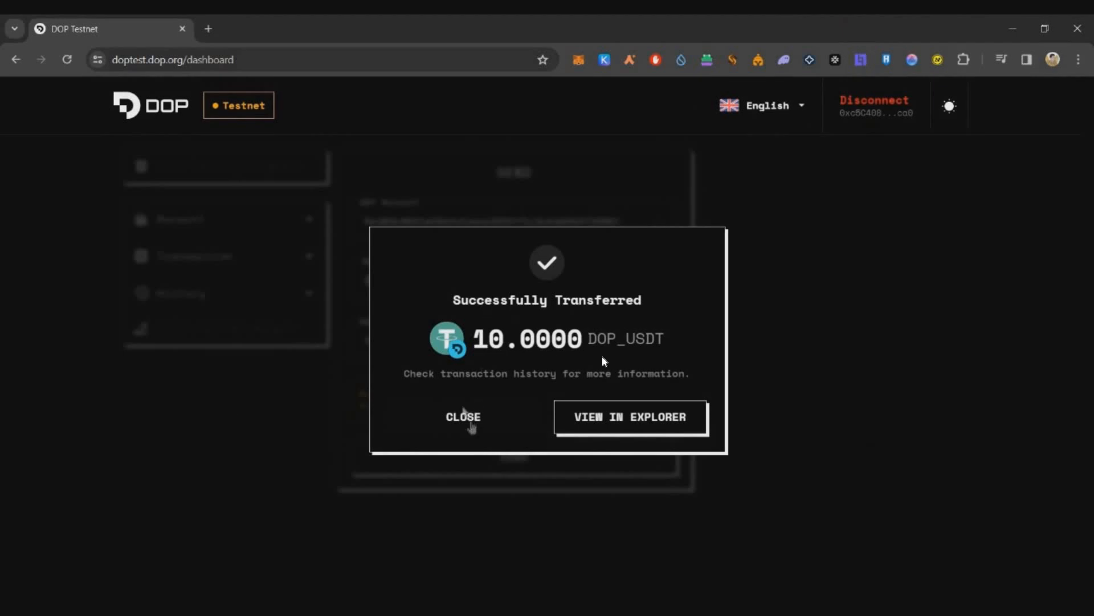
pyautogui.click(462, 416)
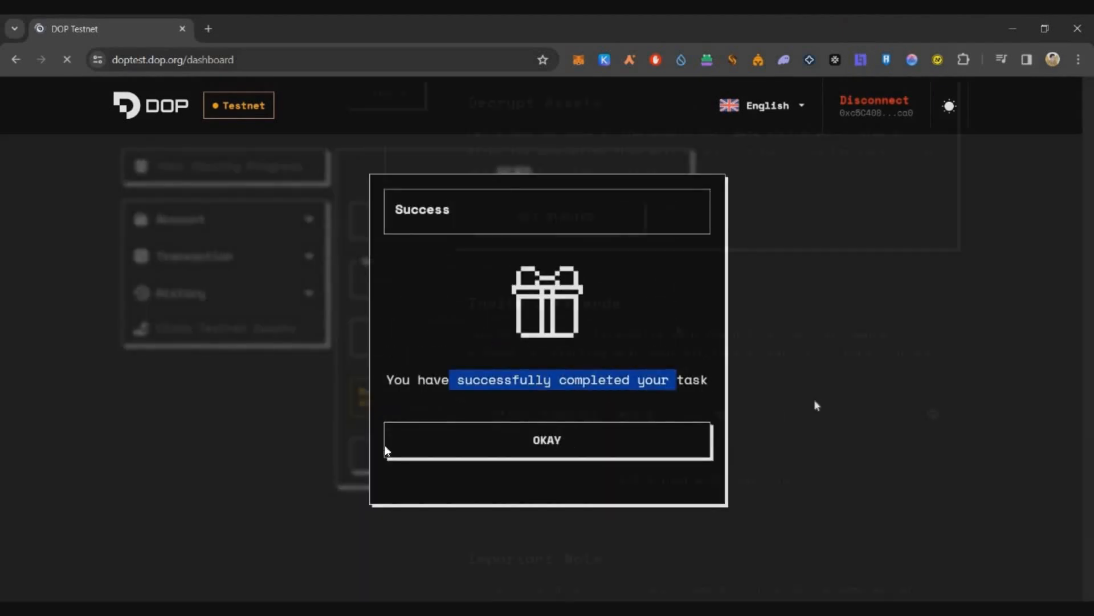
pyautogui.click(547, 439)
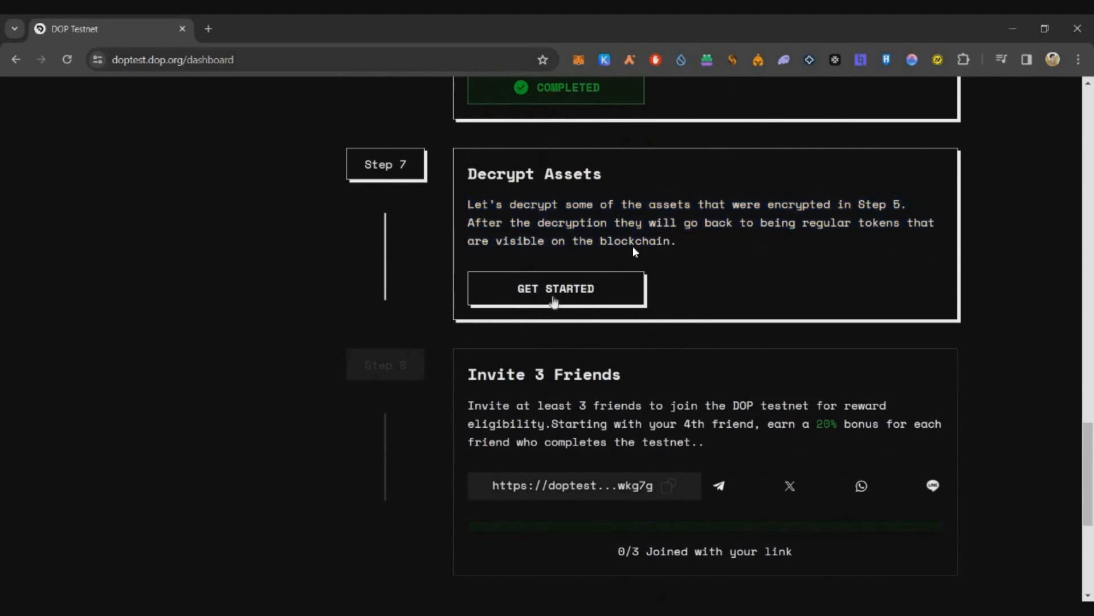
# Step: Decrypt 10 DOP_USDT using the wallet password and close the success notice
pyautogui.click(554, 288)
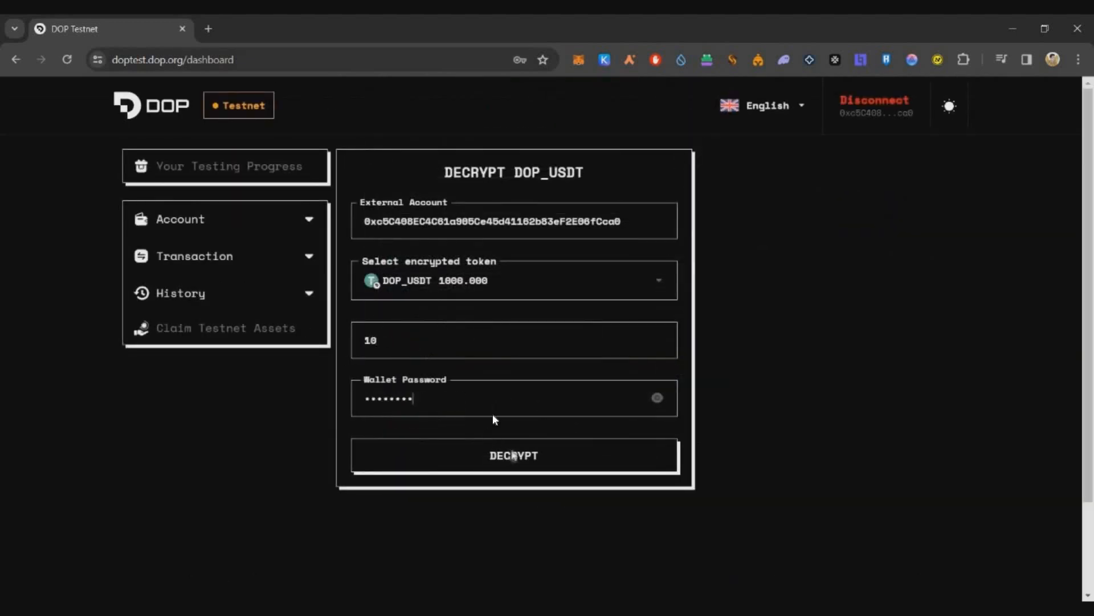
pyautogui.click(513, 455)
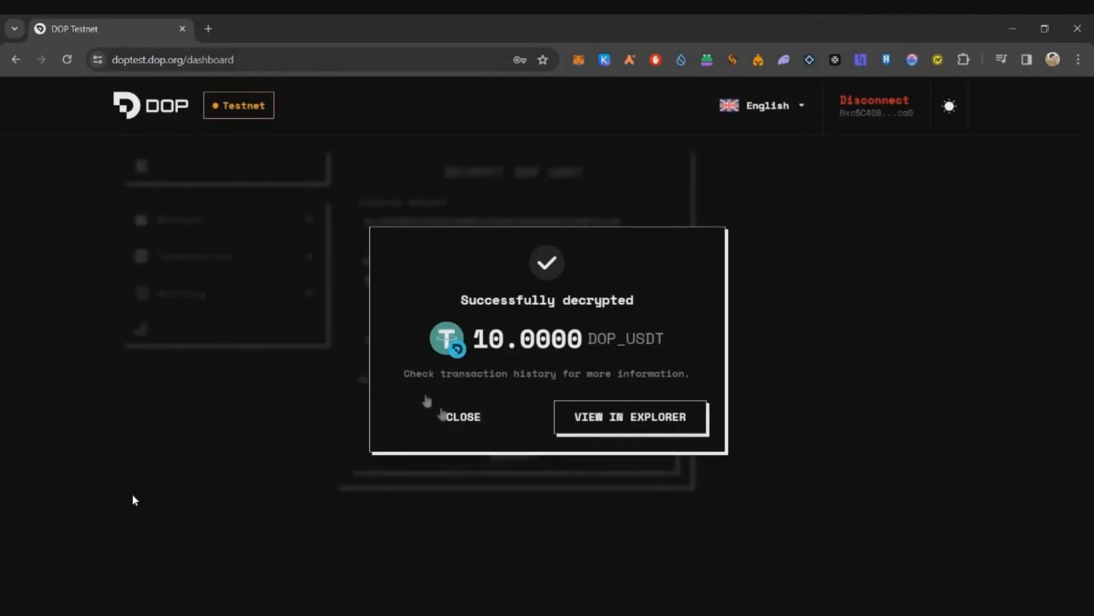
pyautogui.click(462, 417)
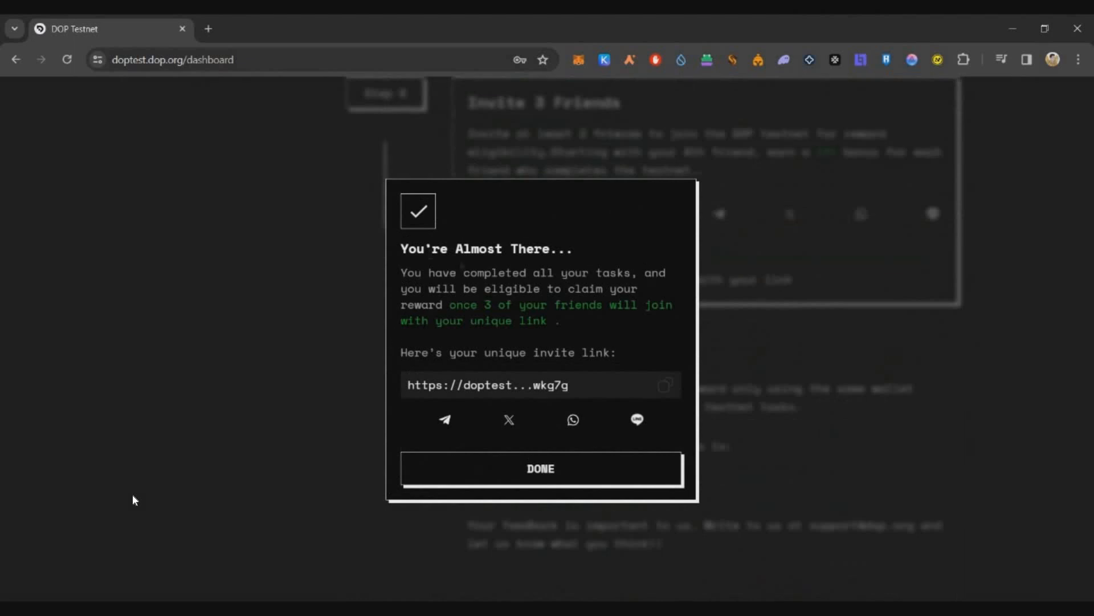
pyautogui.moveTo(400, 248); pyautogui.dragTo(623, 305)
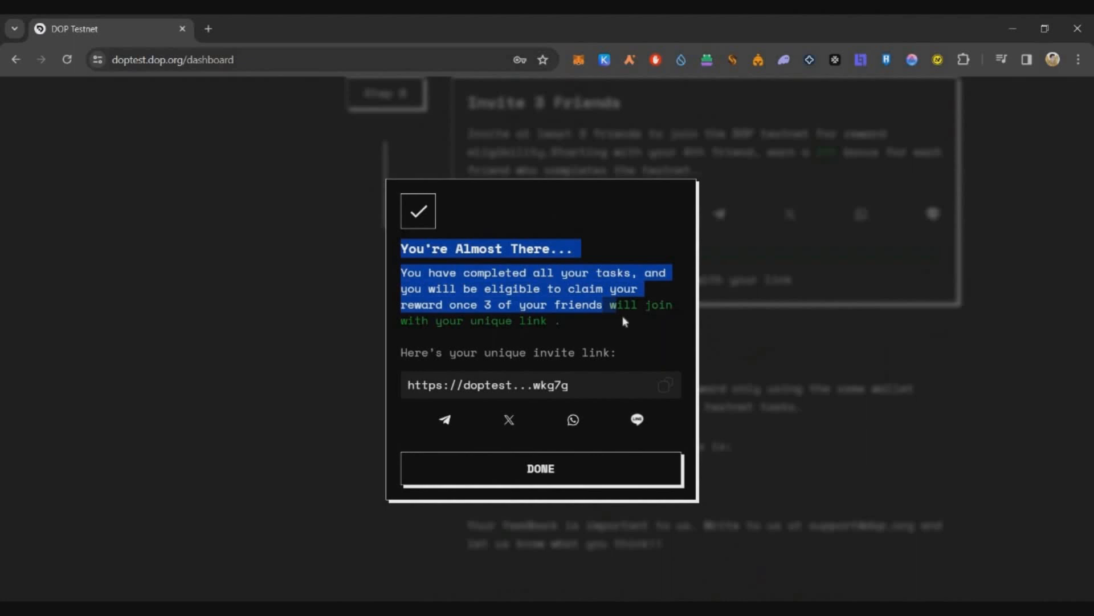
pyautogui.moveTo(310, 363)
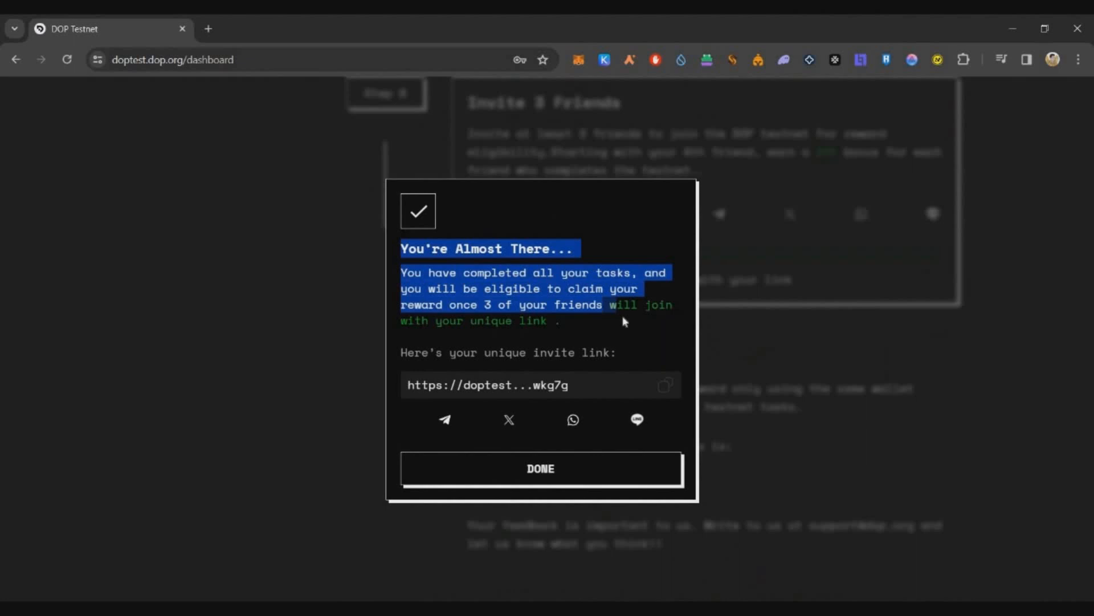
pyautogui.moveTo(340, 340)
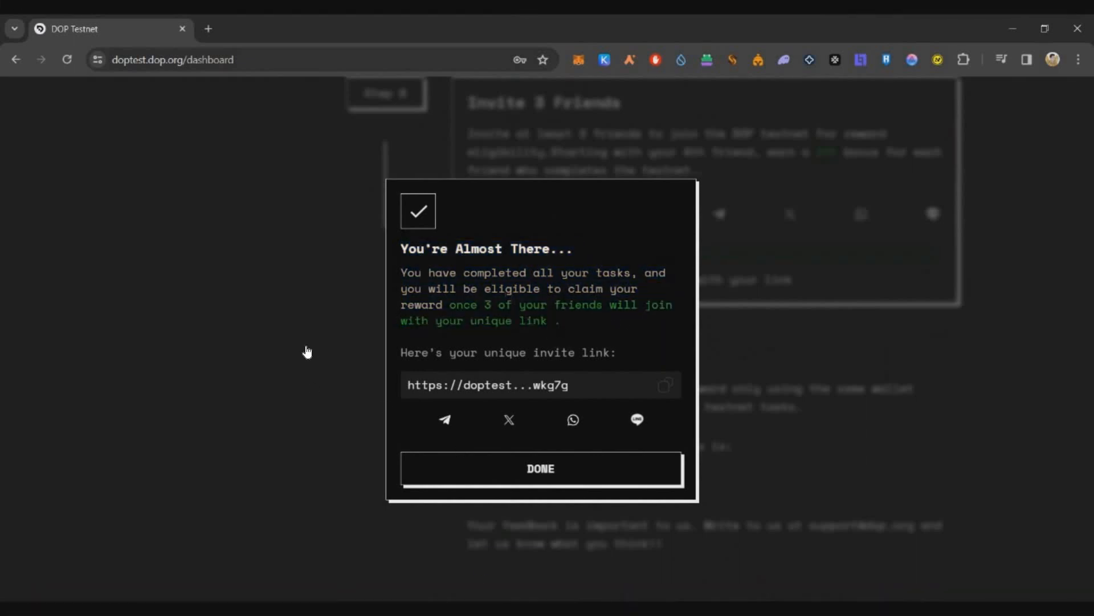
# Step: Click Done on the You're Almost There notice to return to the 87% dashboard
pyautogui.click(540, 469)
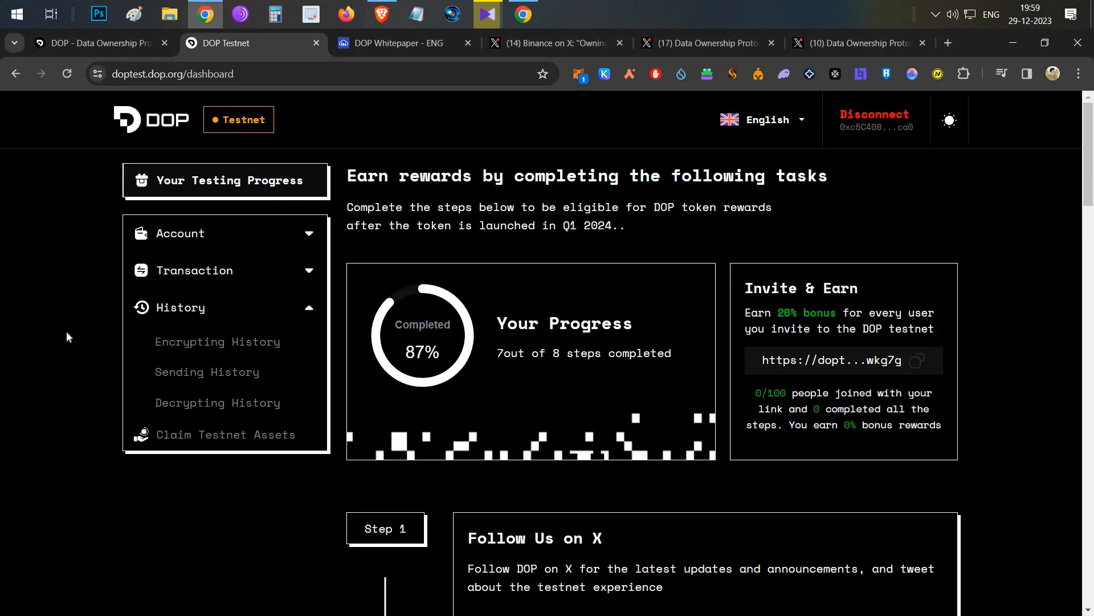
pyautogui.moveTo(567, 132)
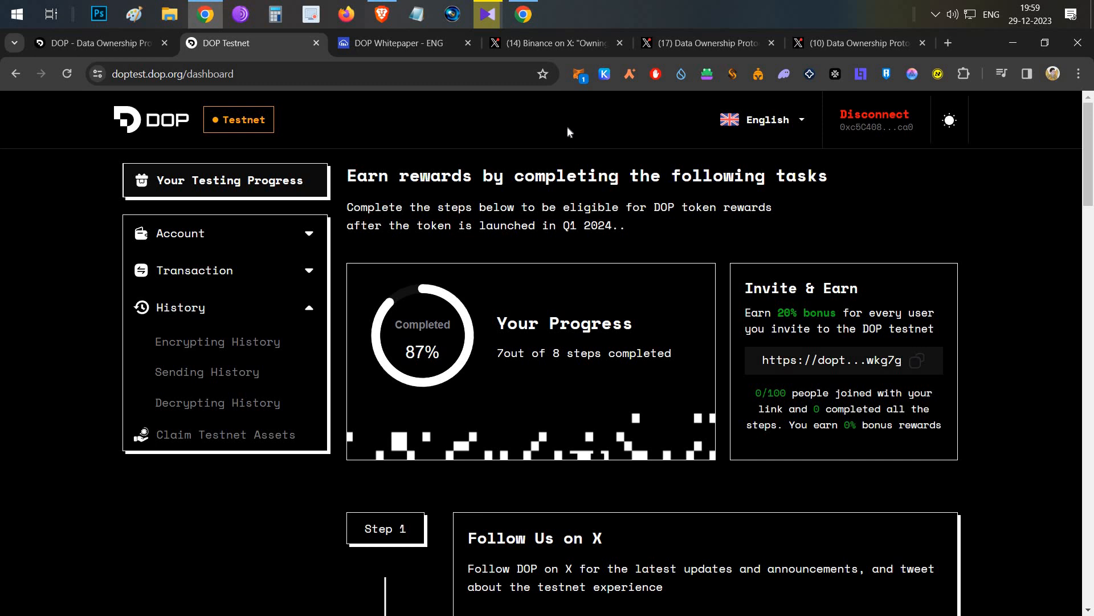
pyautogui.moveTo(427, 235)
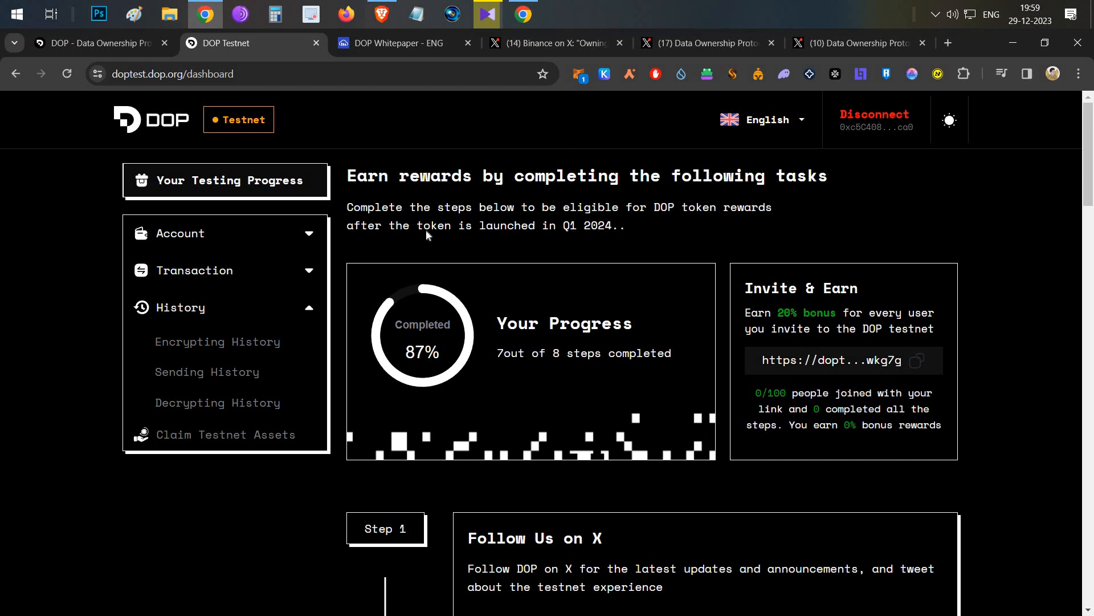